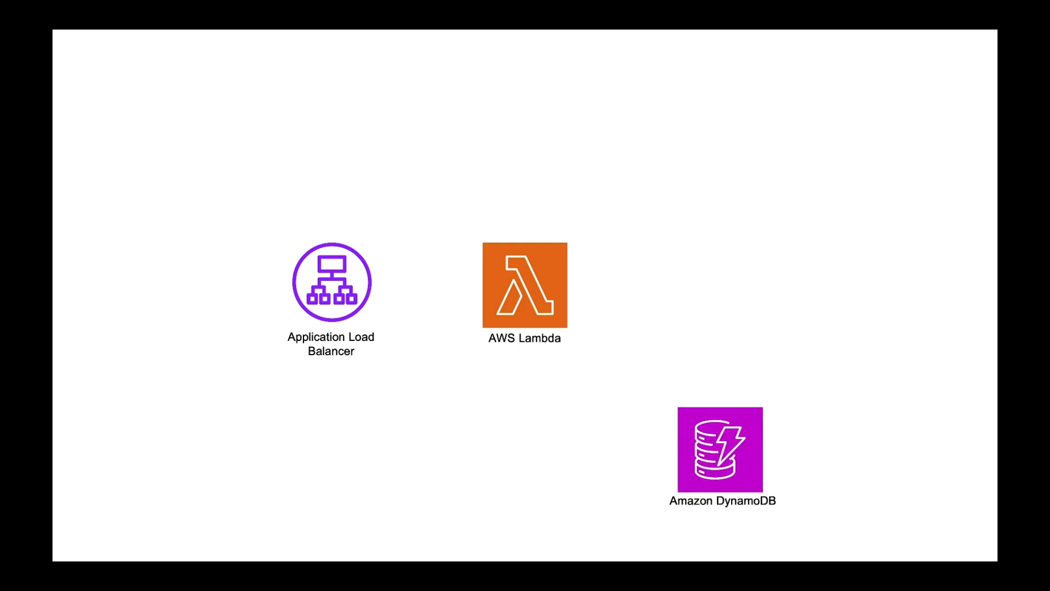
Advance to the API Gateway–Lambda–DynamoDB architecture slide and switch to the DynamoDB console
{"action": "left_click_drag", "start_coordinate": [722, 449], "coordinate": [719, 287]}
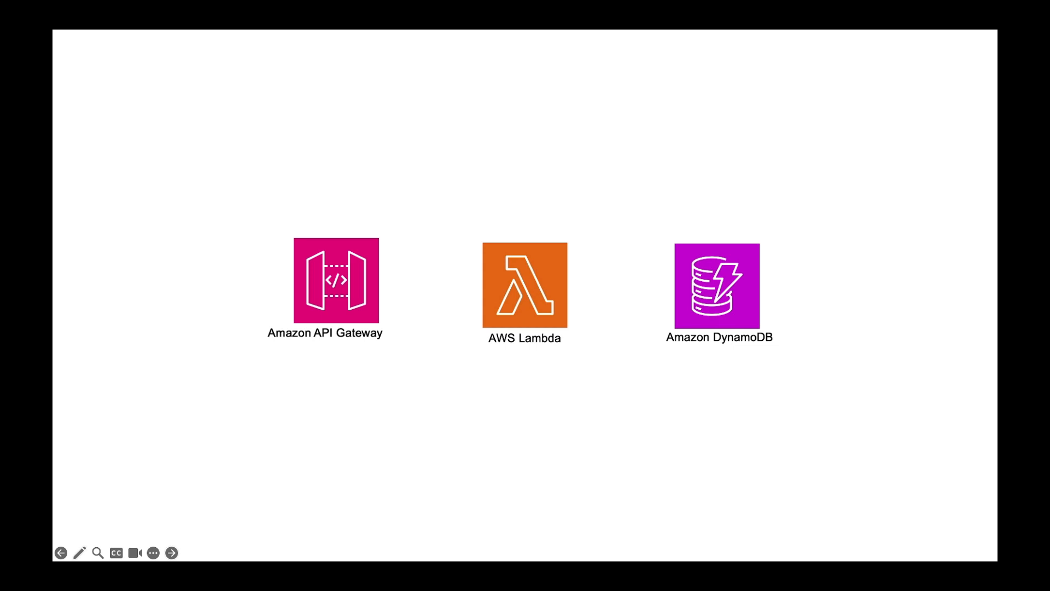
{"action": "left_click", "coordinate": [173, 552]}
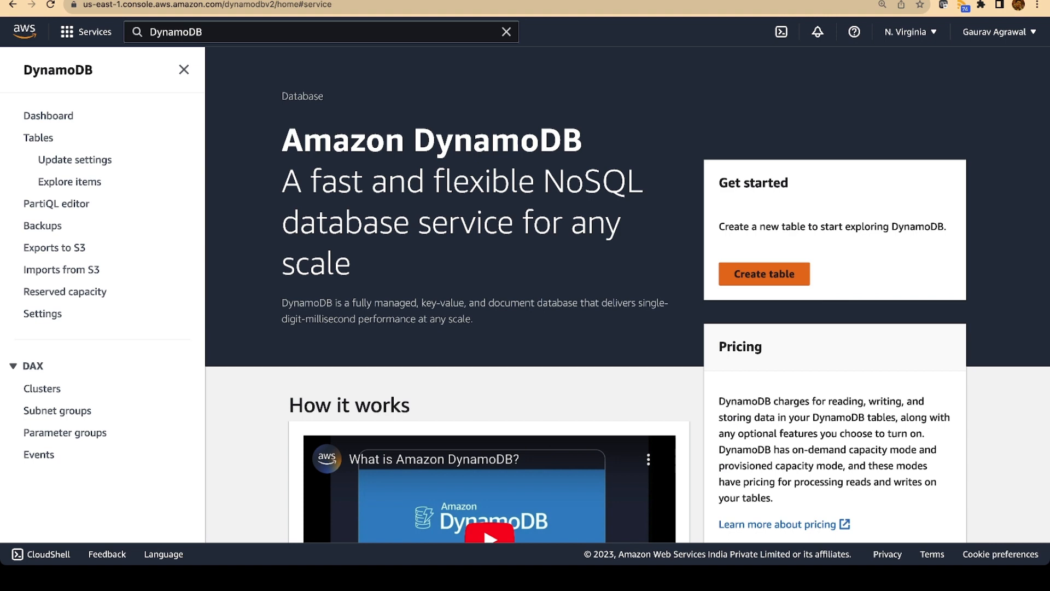
Create a DynamoDB table named user-table with partition key UserId
{"action": "left_click", "coordinate": [763, 274]}
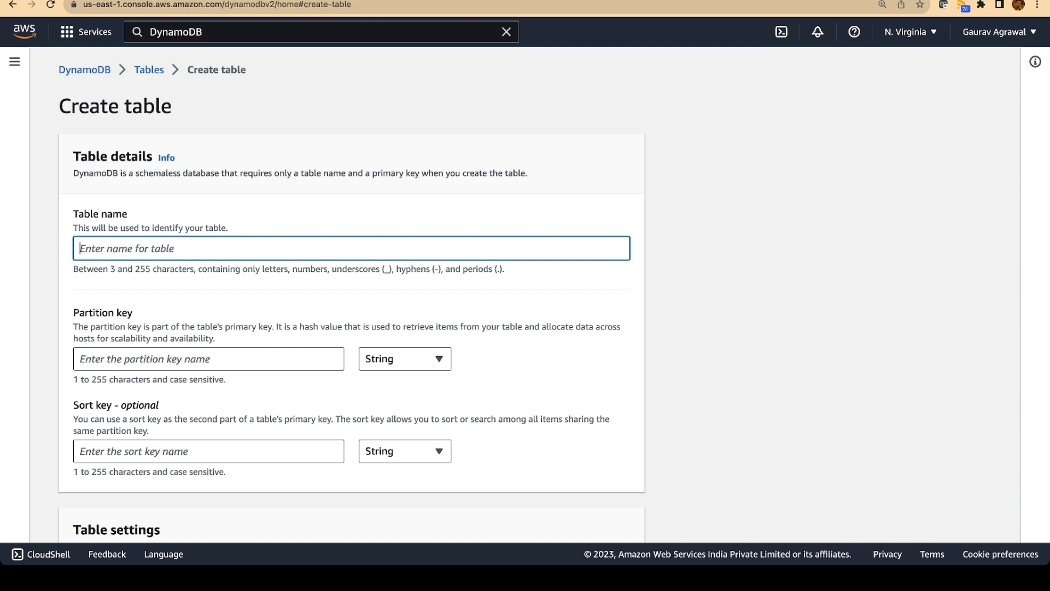
{"action": "type", "text": "user-table"}
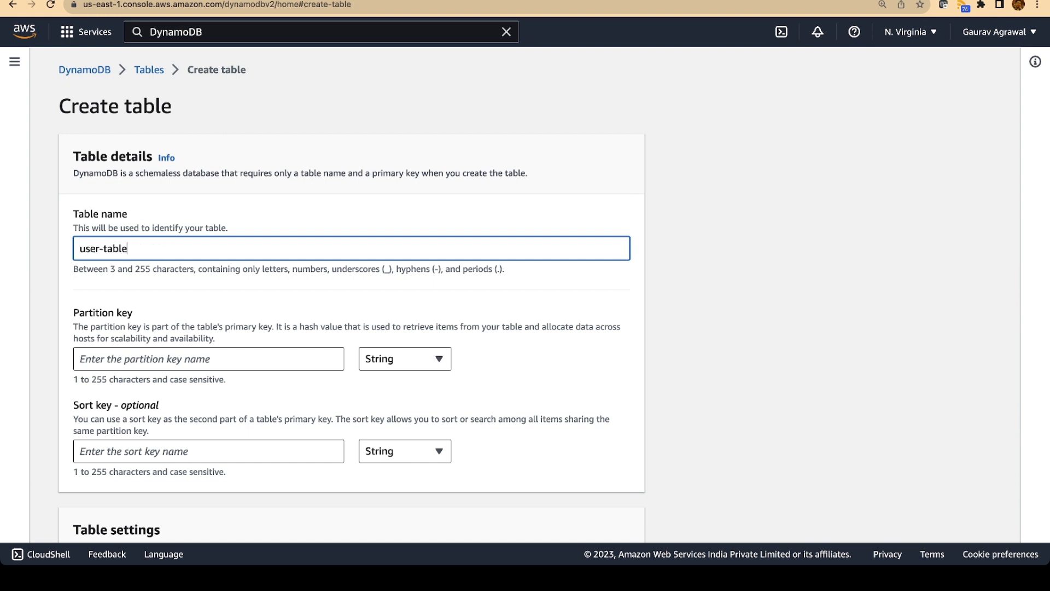
{"action": "left_click", "coordinate": [209, 358]}
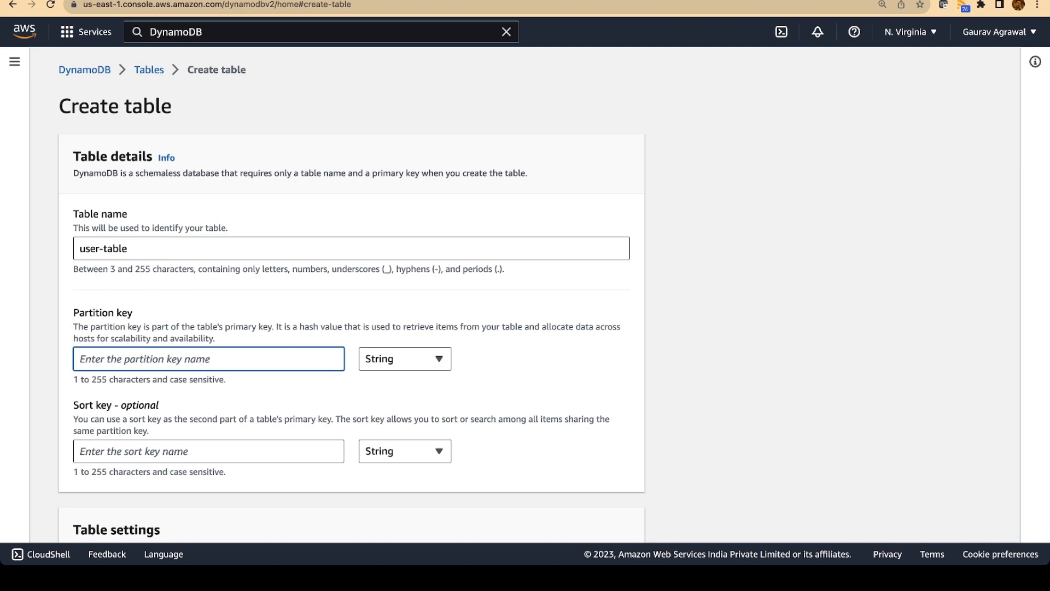
{"action": "type", "text": "UserId"}
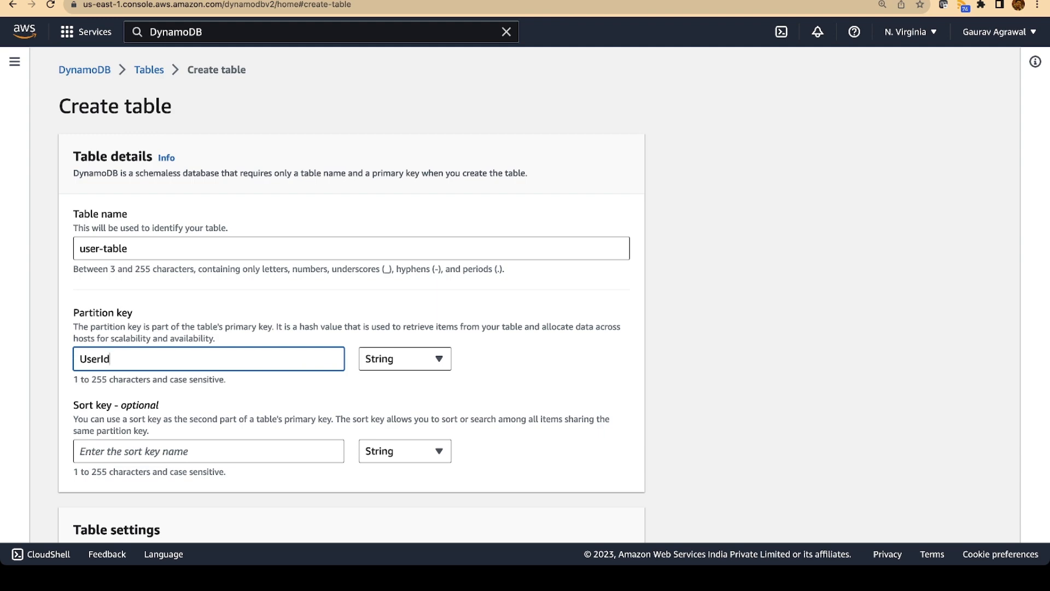
{"action": "scroll", "scroll_direction": "down", "scroll_amount": 3}
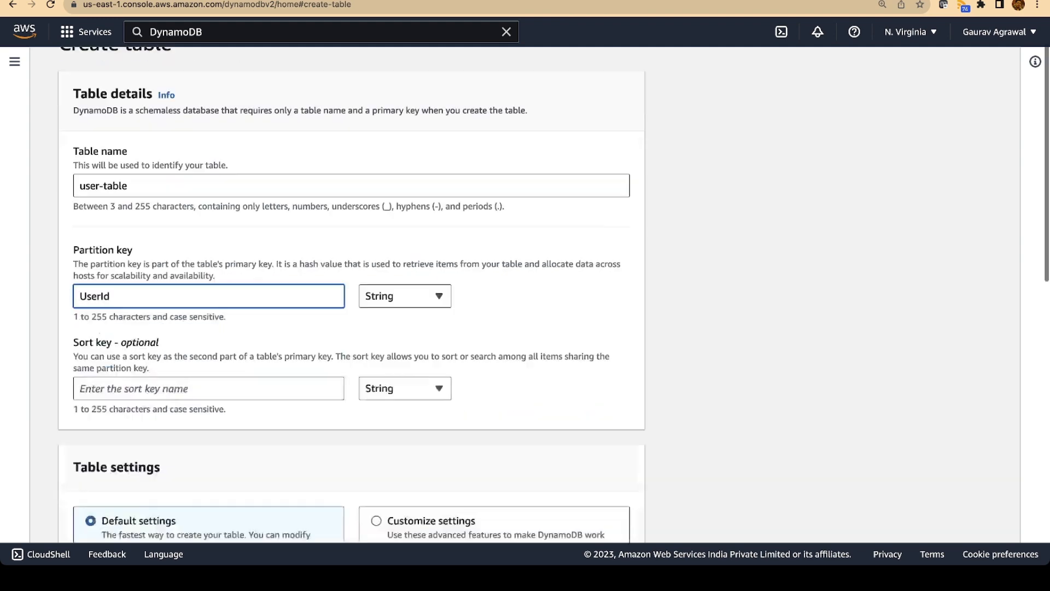
{"action": "scroll", "scroll_direction": "down", "scroll_amount": 3}
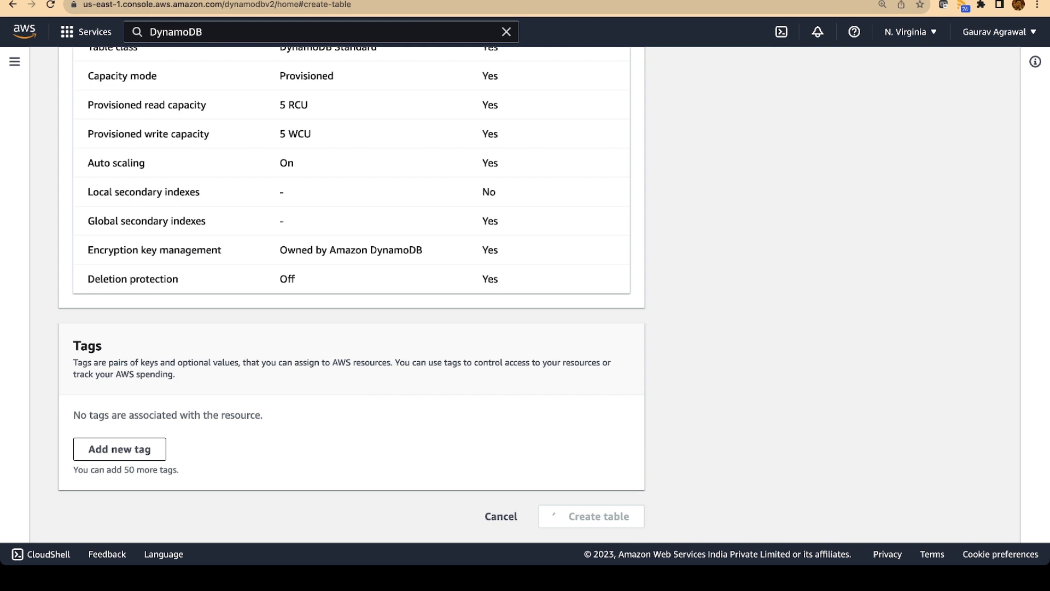
{"action": "left_click", "coordinate": [591, 516]}
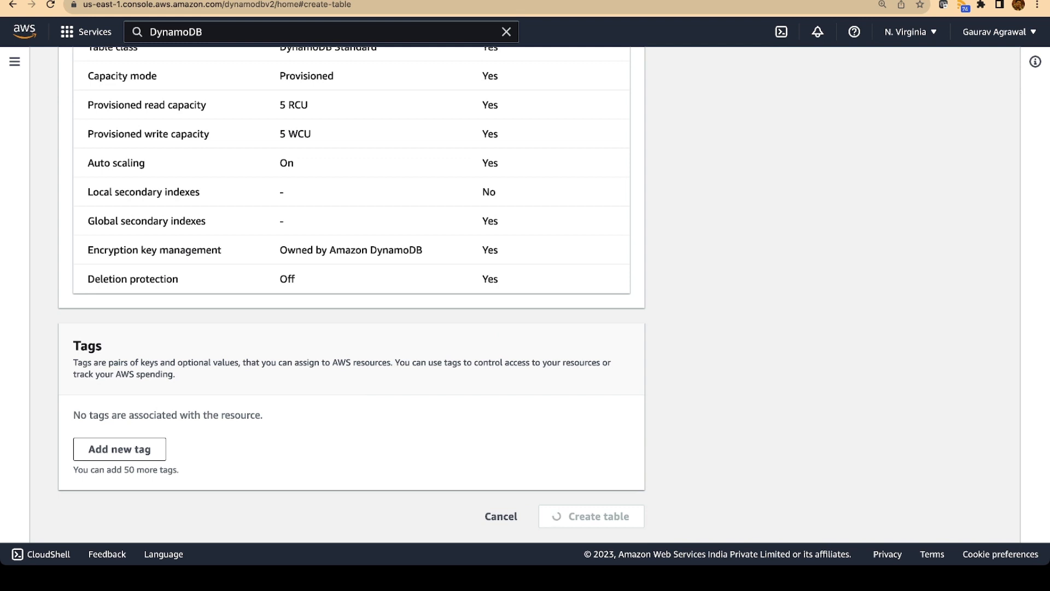
{"action": "left_click", "coordinate": [591, 515]}
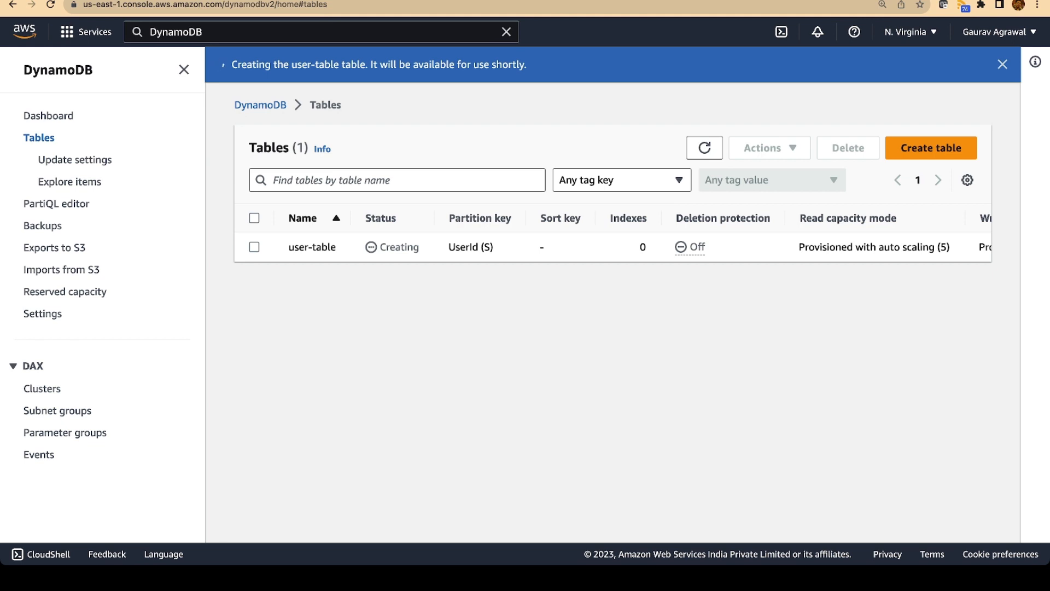
In IAM, start a new role trusted by the Lambda service and reach the permissions step
{"action": "type", "text": "IAM"}
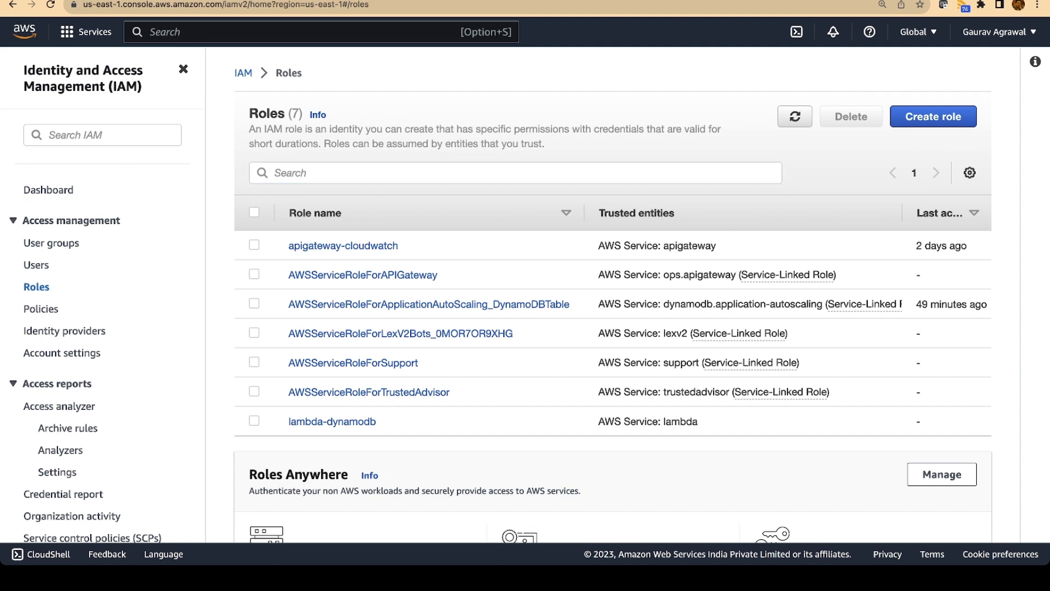
{"action": "left_click", "coordinate": [933, 116]}
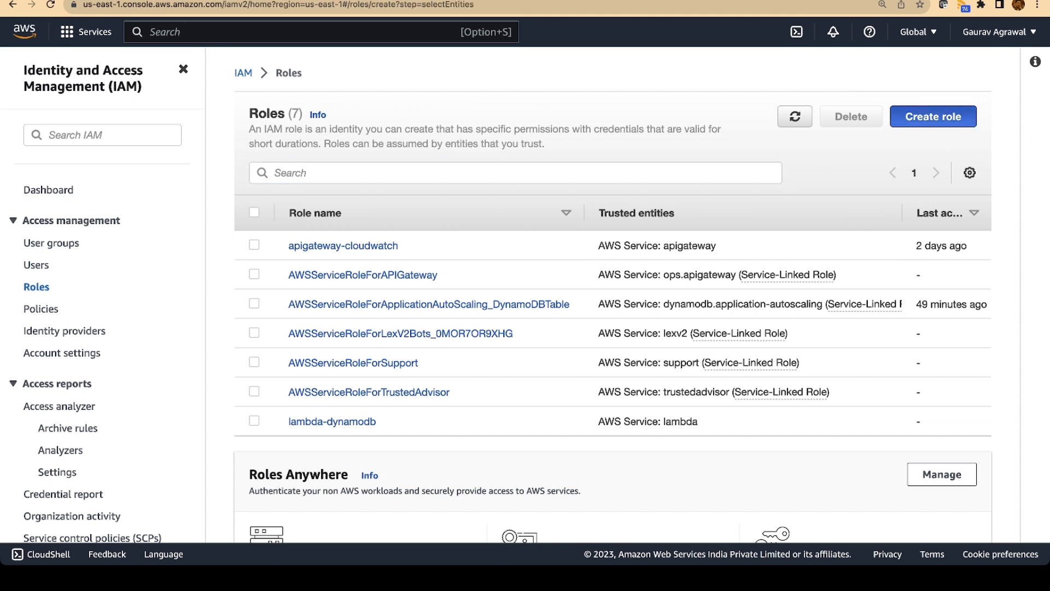
{"action": "left_click", "coordinate": [933, 116]}
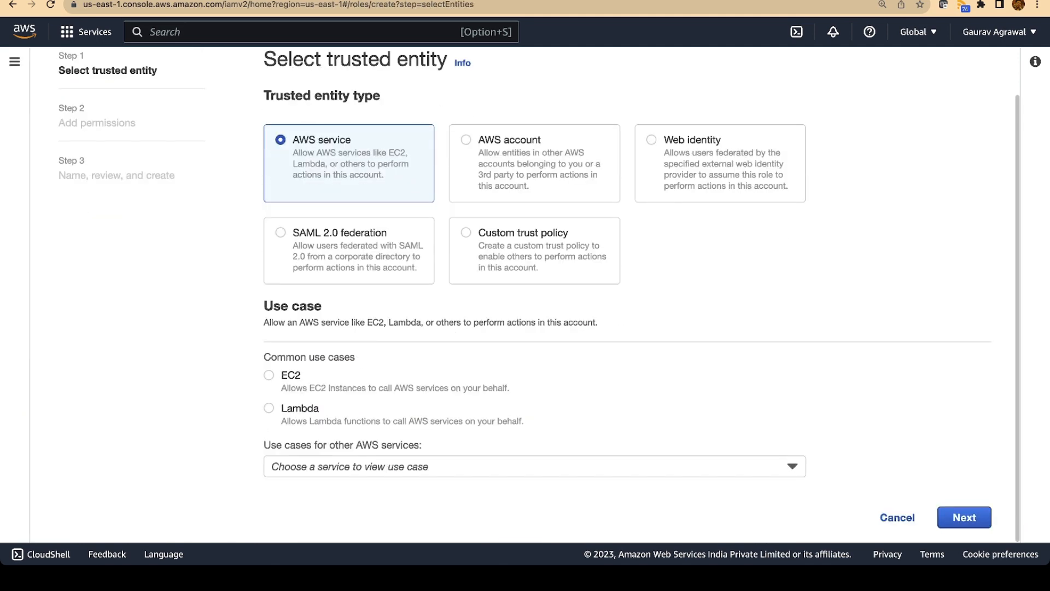
{"action": "left_click", "coordinate": [268, 407]}
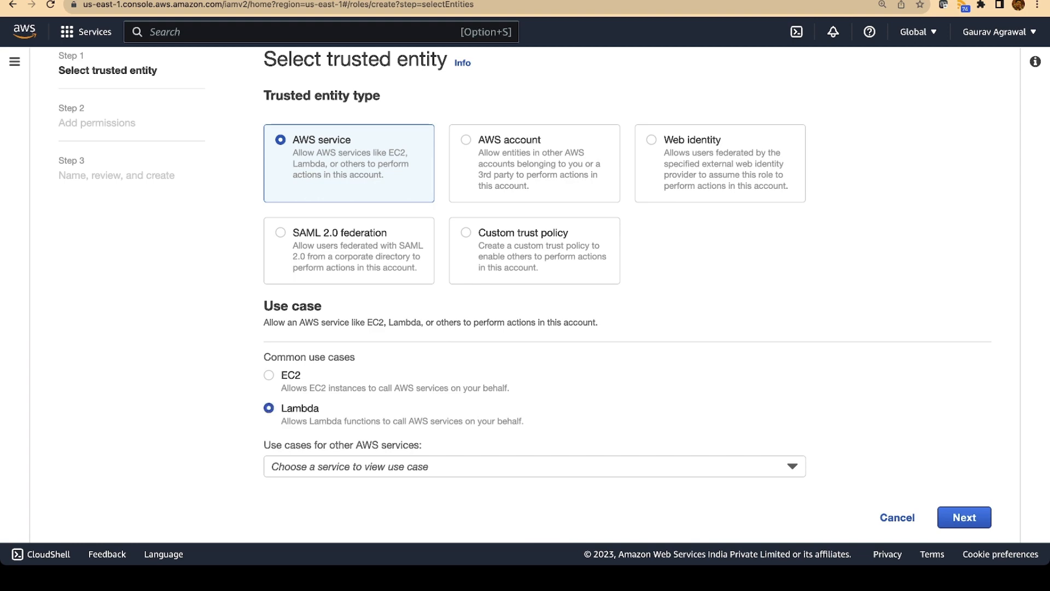
{"action": "left_click", "coordinate": [964, 516]}
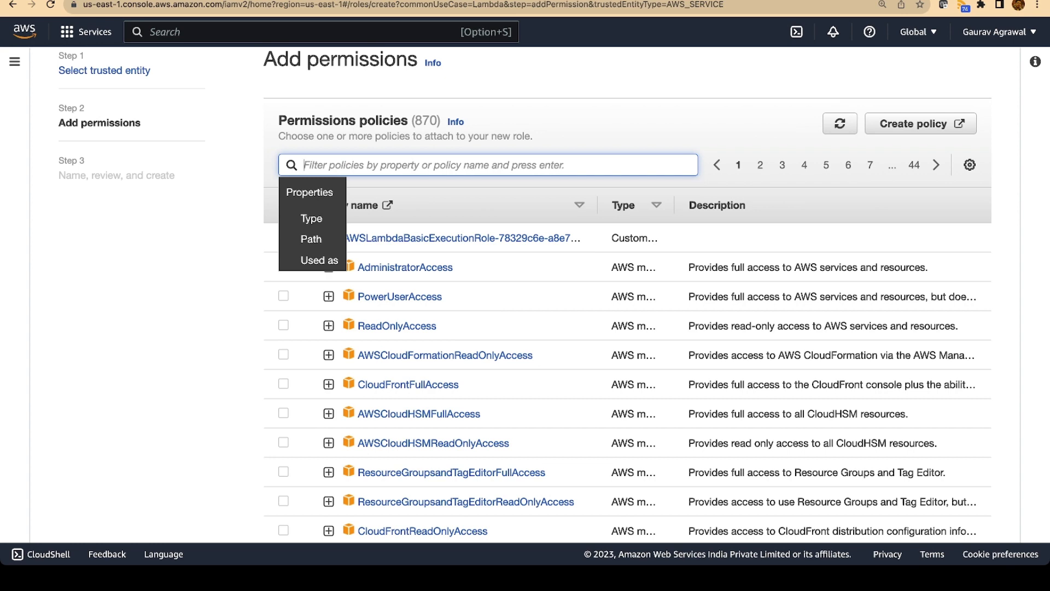
Attach AmazonDynamoDBFullAccess and AWSLambdaDynamoDBExecutionRole policies and continue to the review step
{"action": "type", "text": "dynam"}
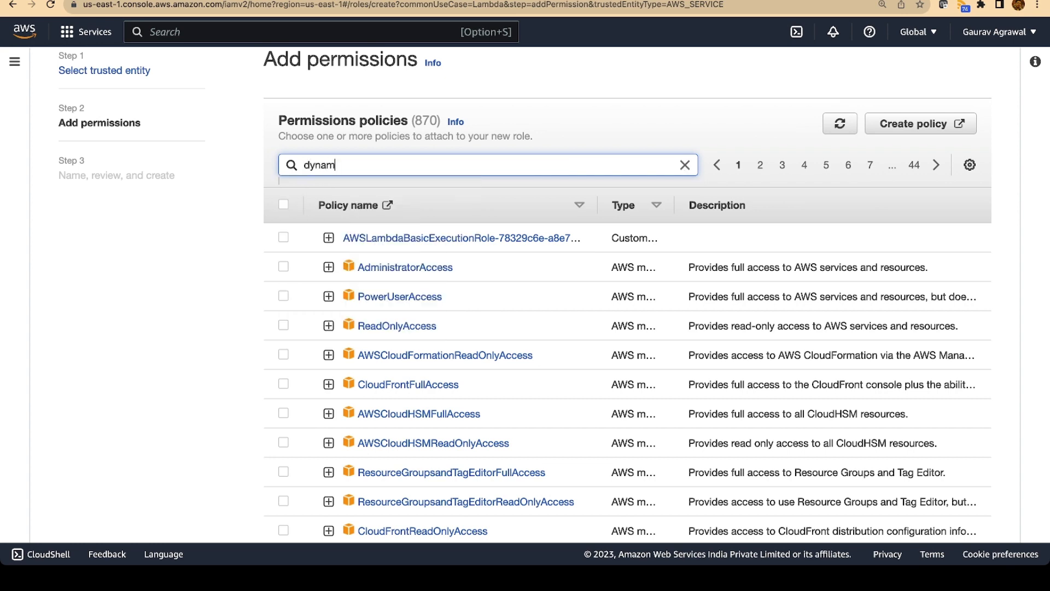
{"action": "key", "text": "Enter"}
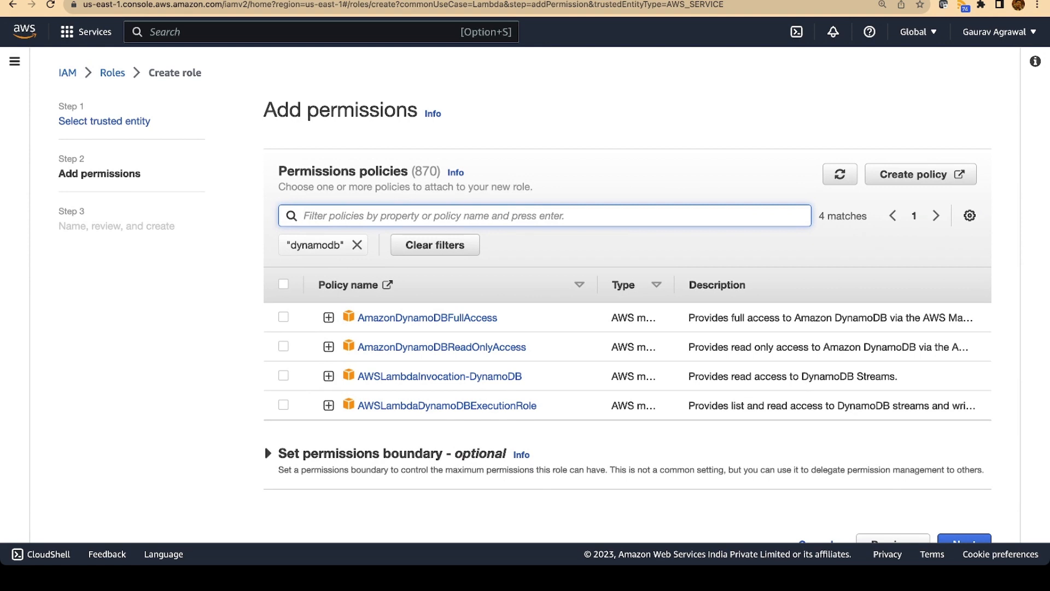
{"action": "left_click", "coordinate": [283, 316]}
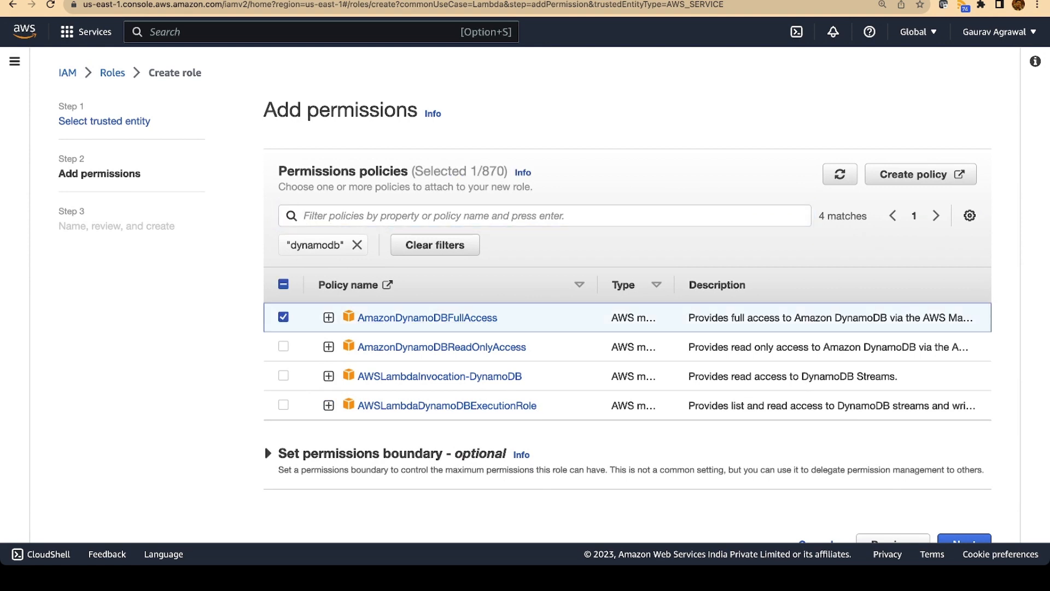
{"action": "left_click", "coordinate": [284, 404]}
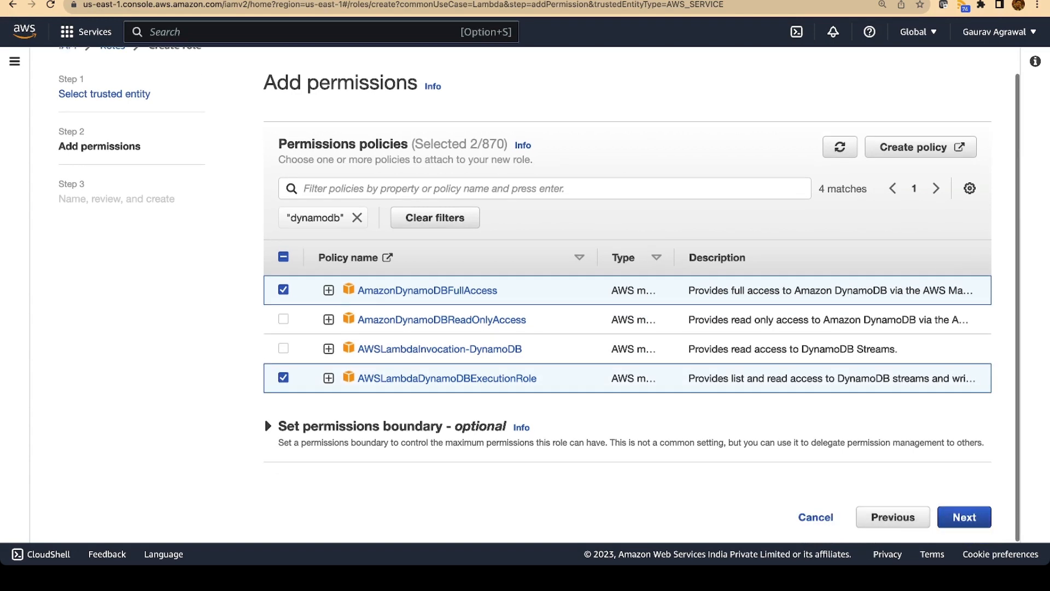
{"action": "left_click", "coordinate": [965, 516]}
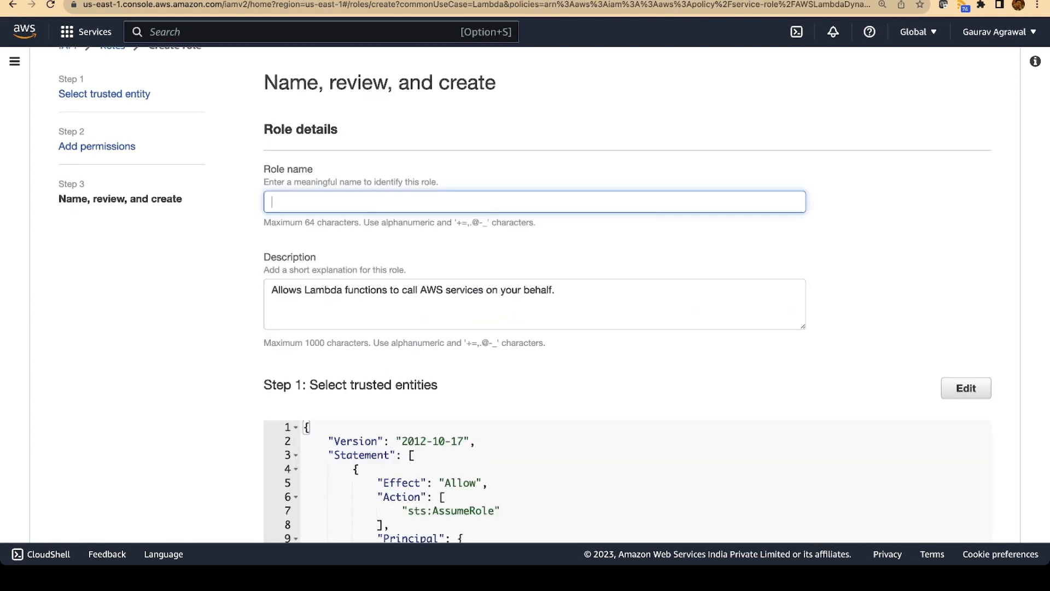
Name the role lambda-dynamodb-1, review its two DynamoDB policies and create it
{"action": "type", "text": "lambda-dy"}
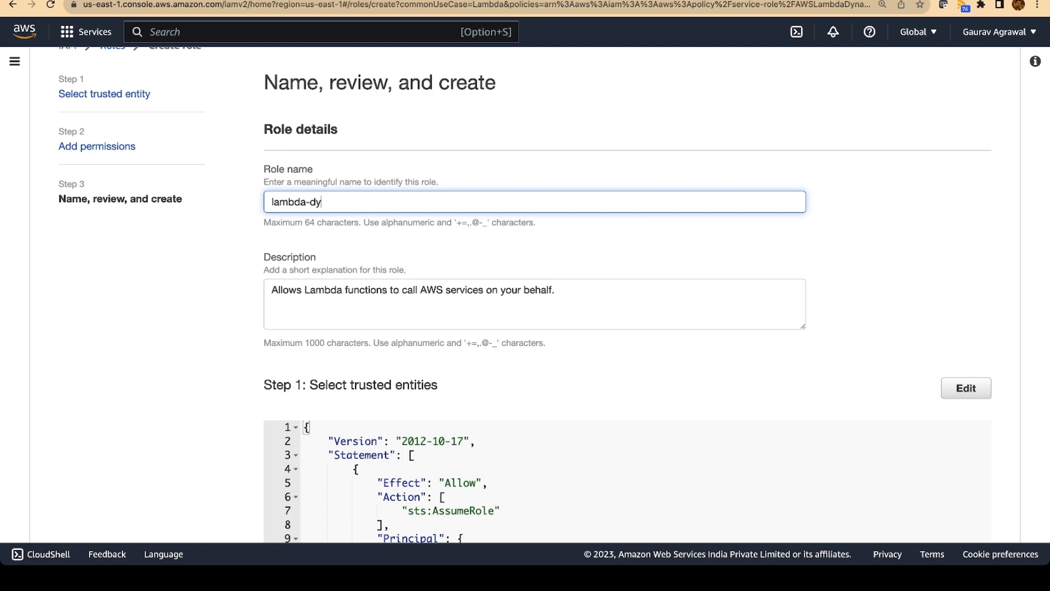
{"action": "scroll", "scroll_direction": "down", "scroll_amount": 3}
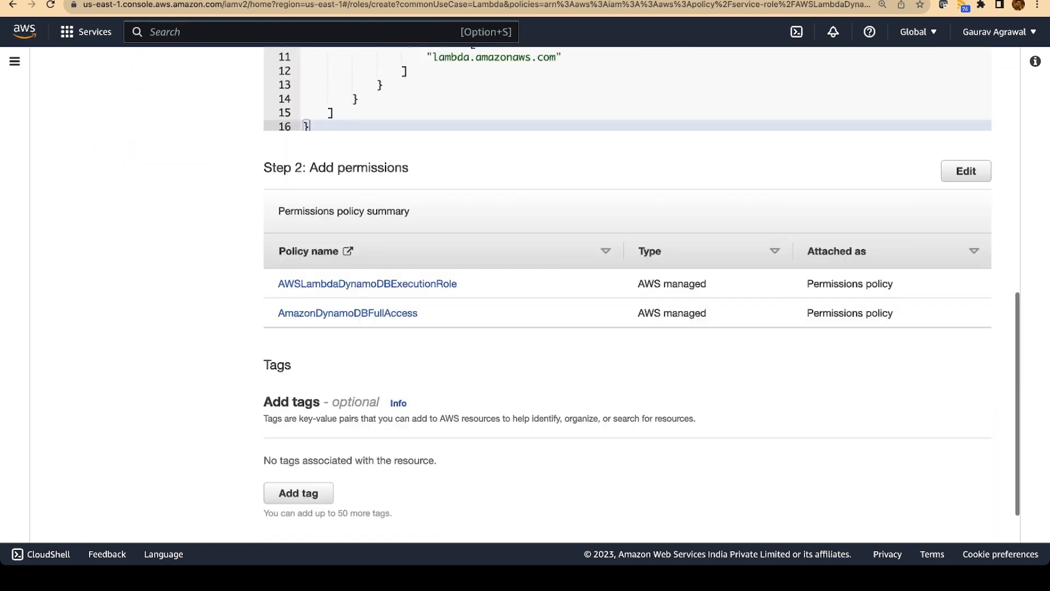
{"action": "scroll", "scroll_direction": "up", "scroll_amount": 3}
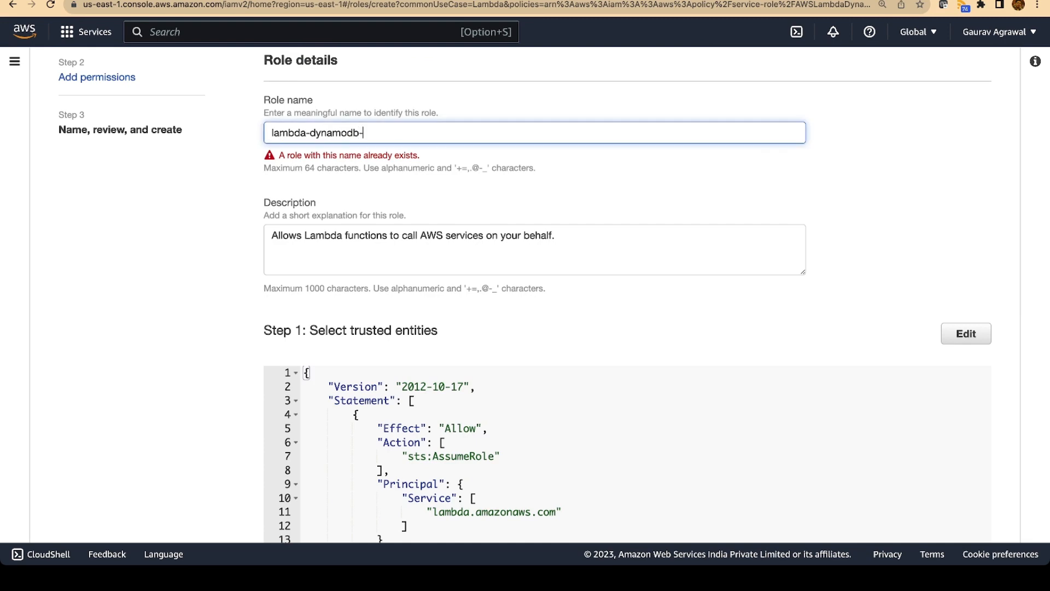
{"action": "scroll", "scroll_direction": "down", "scroll_amount": 3}
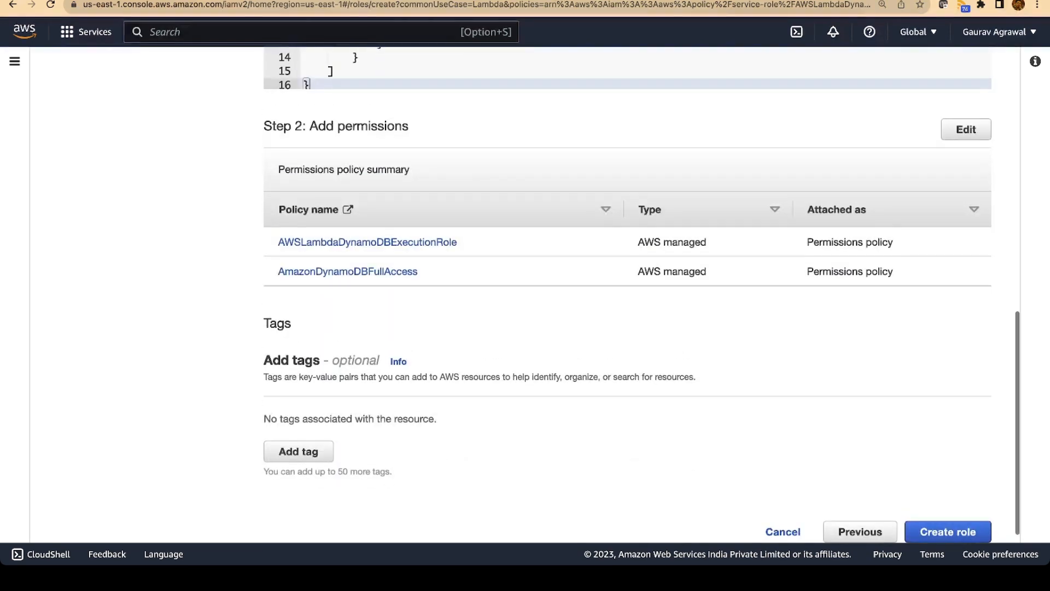
{"action": "left_click", "coordinate": [946, 531]}
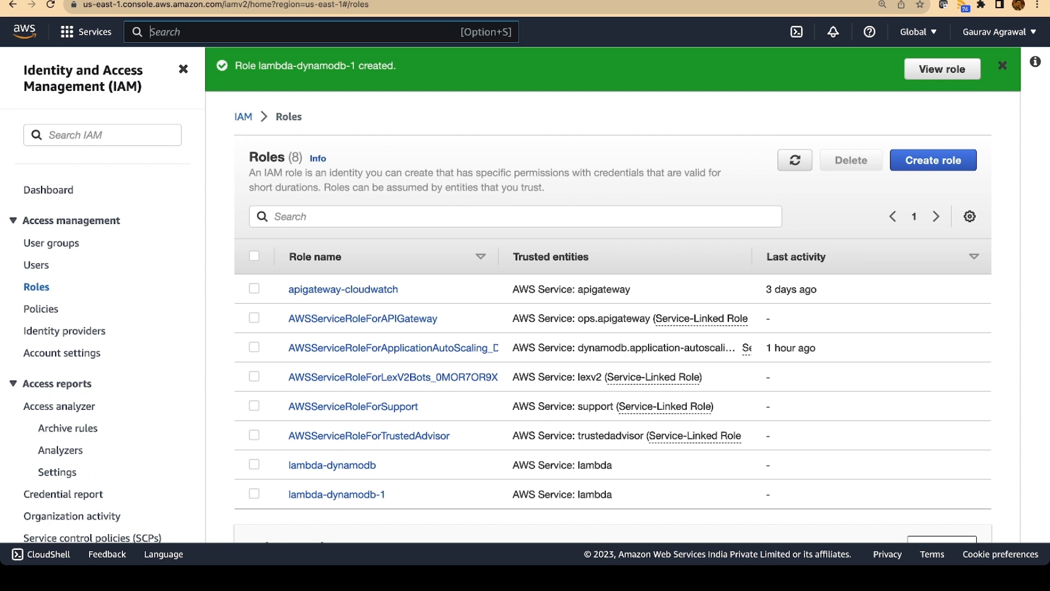
{"action": "type", "text": "lambd"}
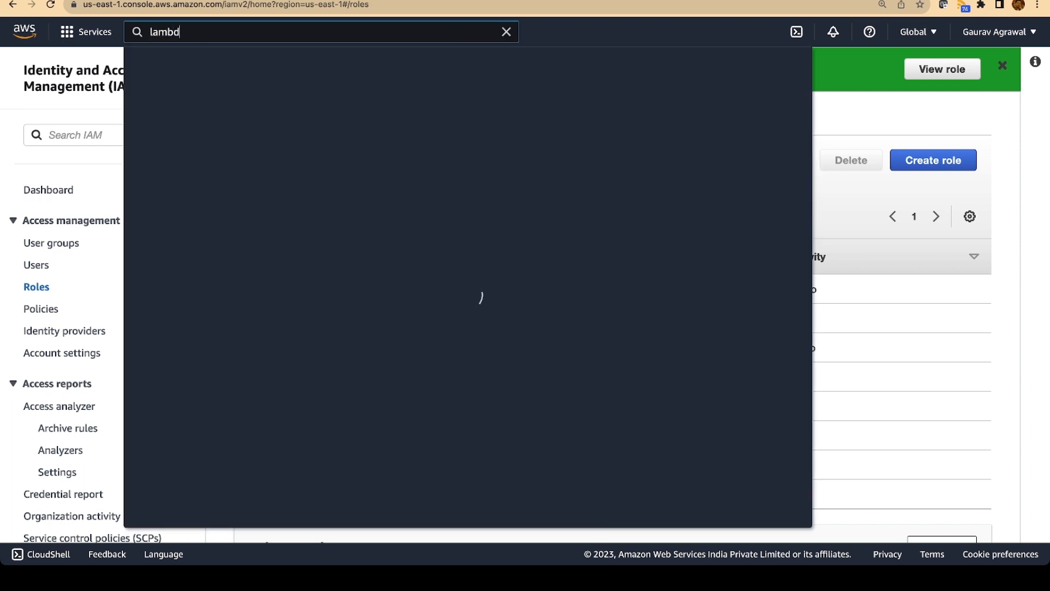
From the Lambda dashboard, bring up the Create function form authored from scratch
{"action": "type", "text": "a"}
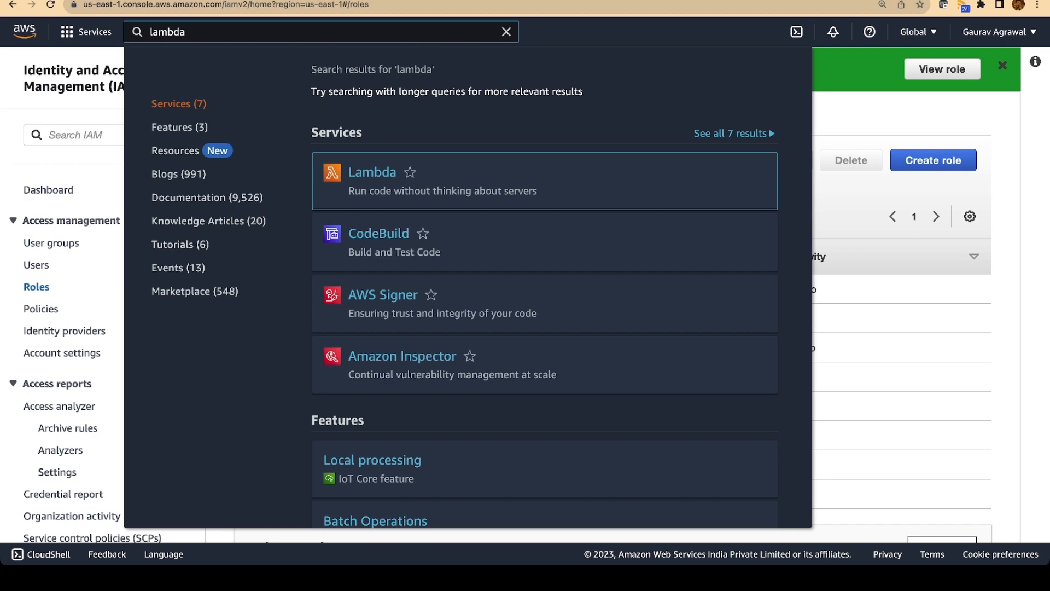
{"action": "left_click", "coordinate": [371, 172]}
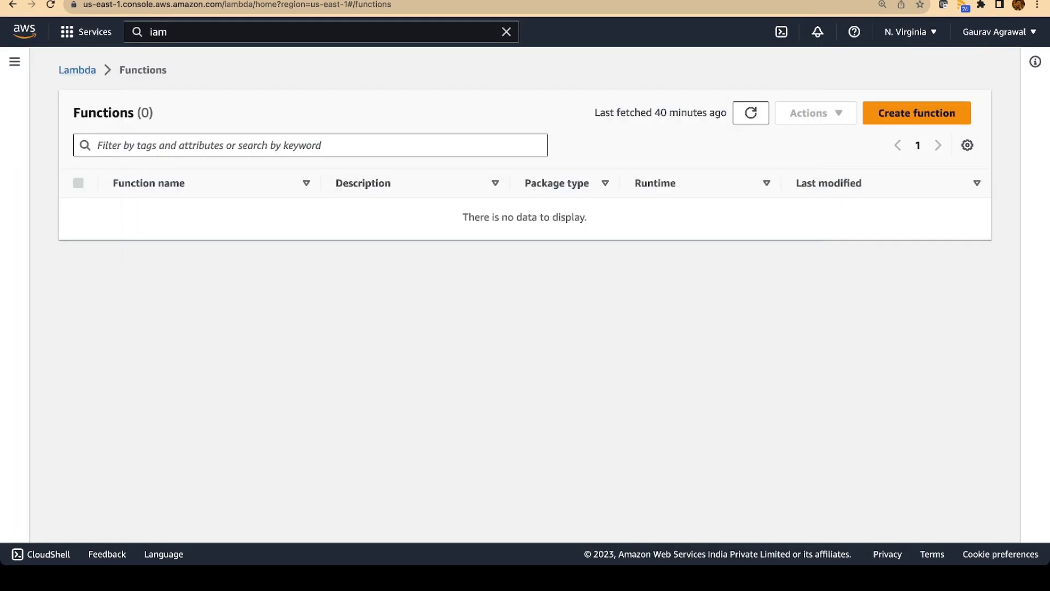
{"action": "left_click", "coordinate": [13, 62]}
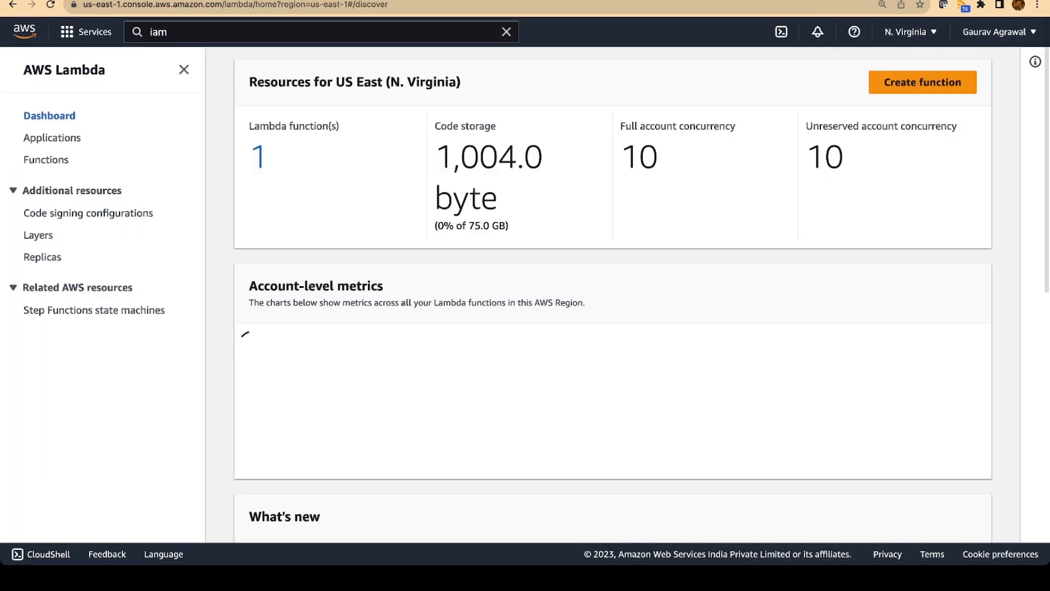
{"action": "left_click", "coordinate": [923, 82]}
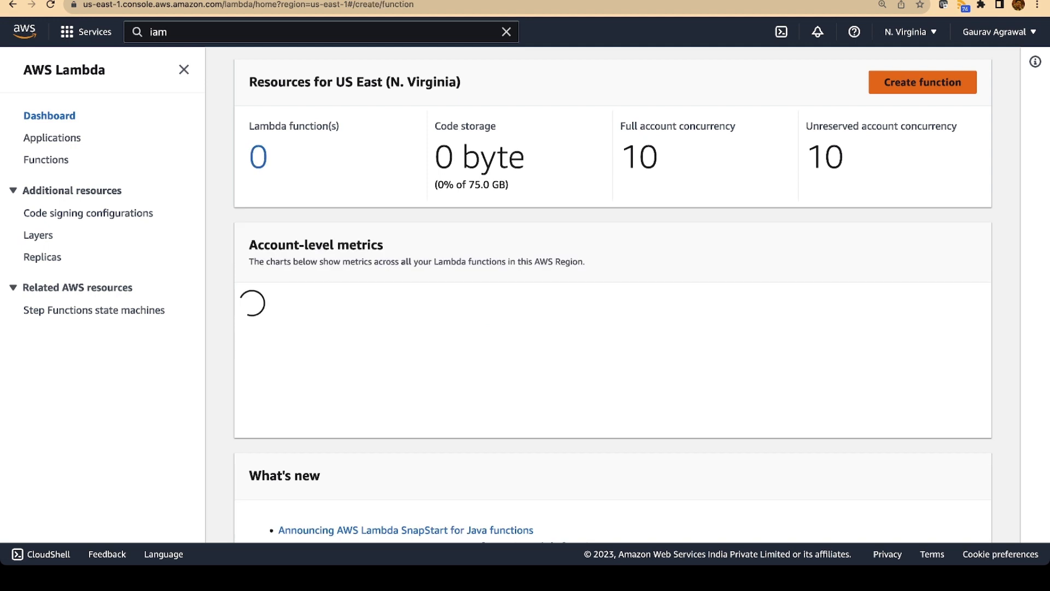
{"action": "left_click", "coordinate": [922, 82]}
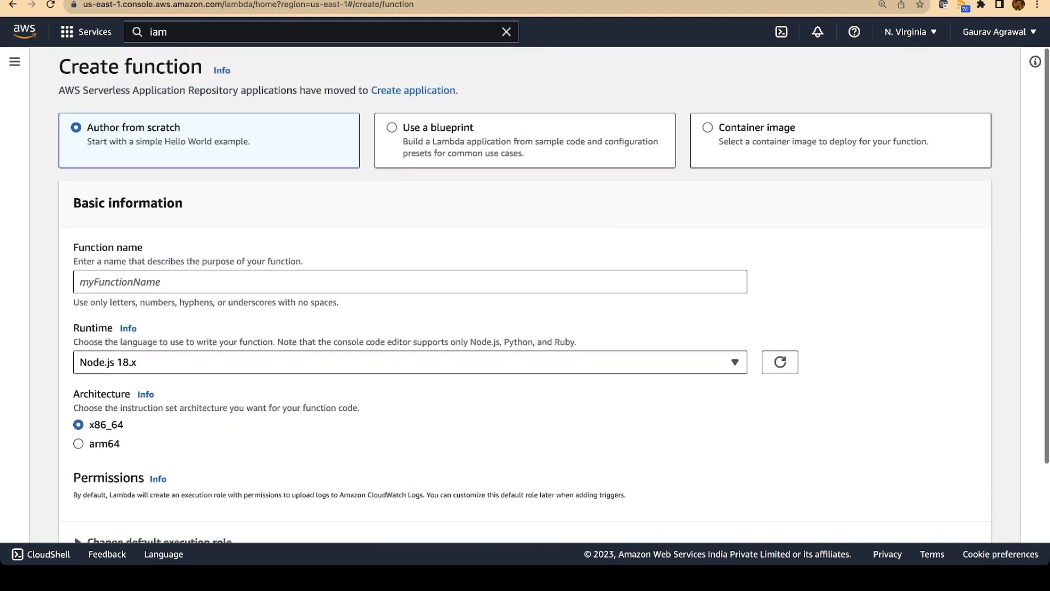
Create the Python 3.11 function lambda-dynmaodb using the existing lambda-dynamodb-1 execution role
{"action": "type", "text": "labmd"}
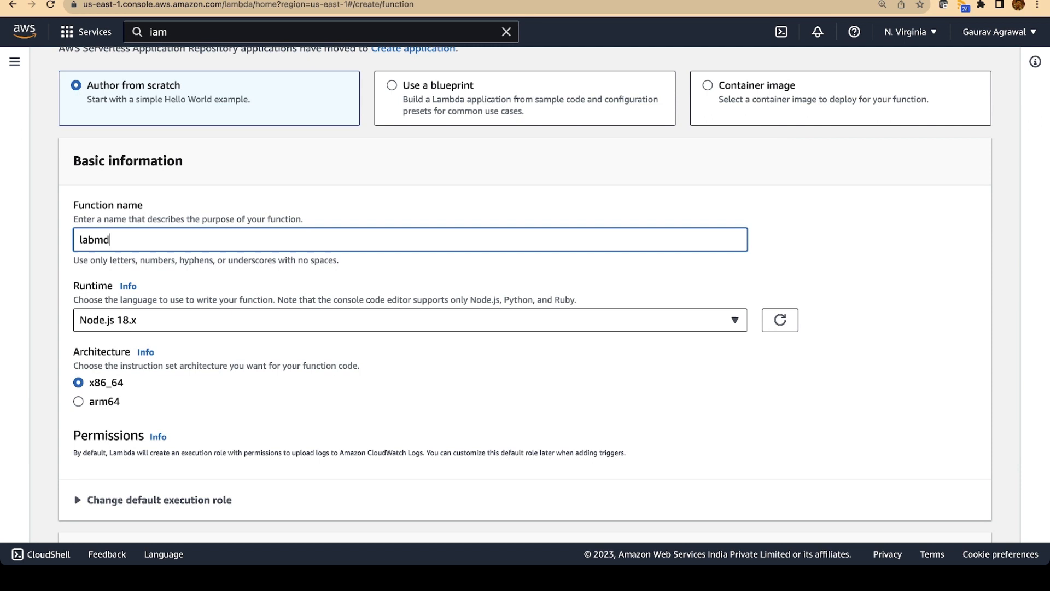
{"action": "type", "text": "lambda-dynma"}
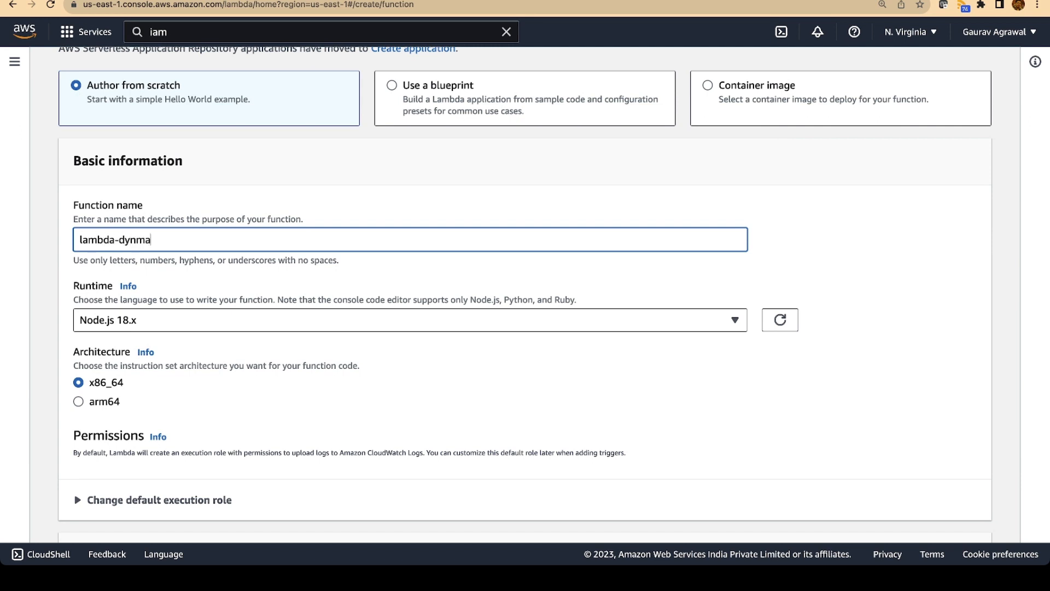
{"action": "type", "text": "odb"}
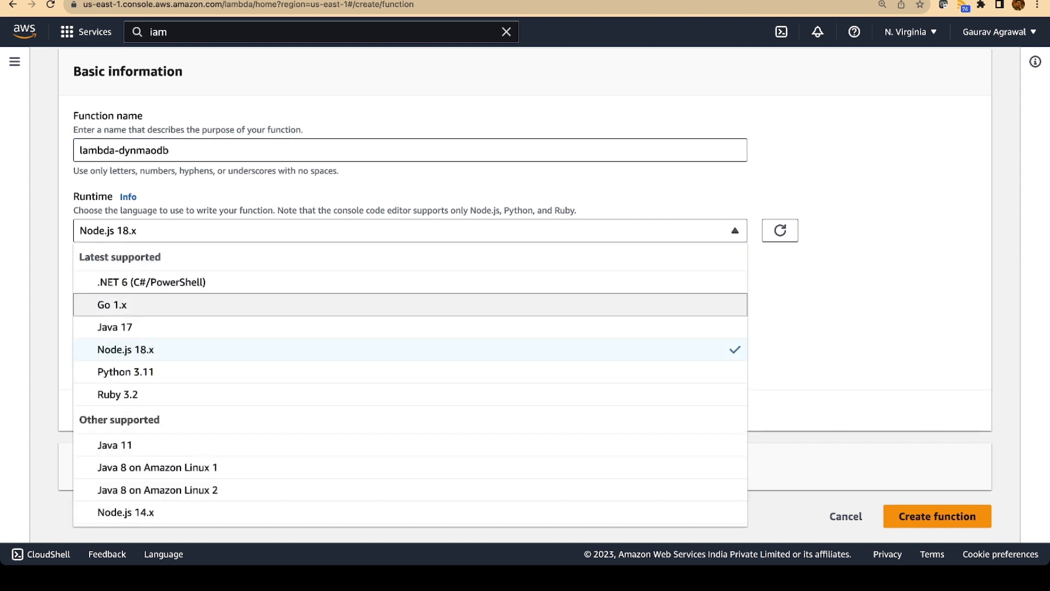
{"action": "left_click", "coordinate": [125, 372]}
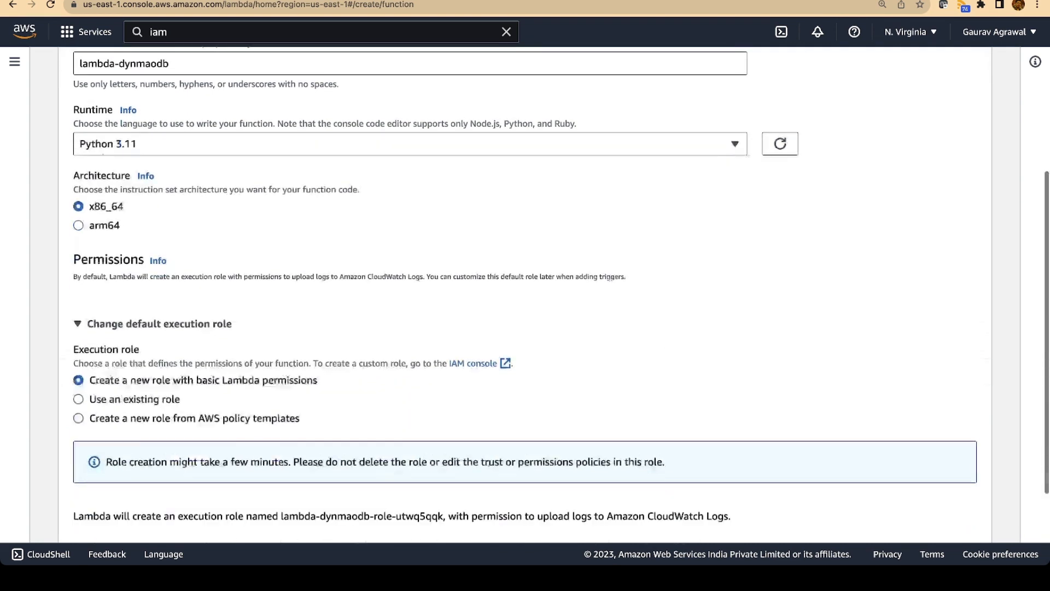
{"action": "left_click", "coordinate": [79, 393]}
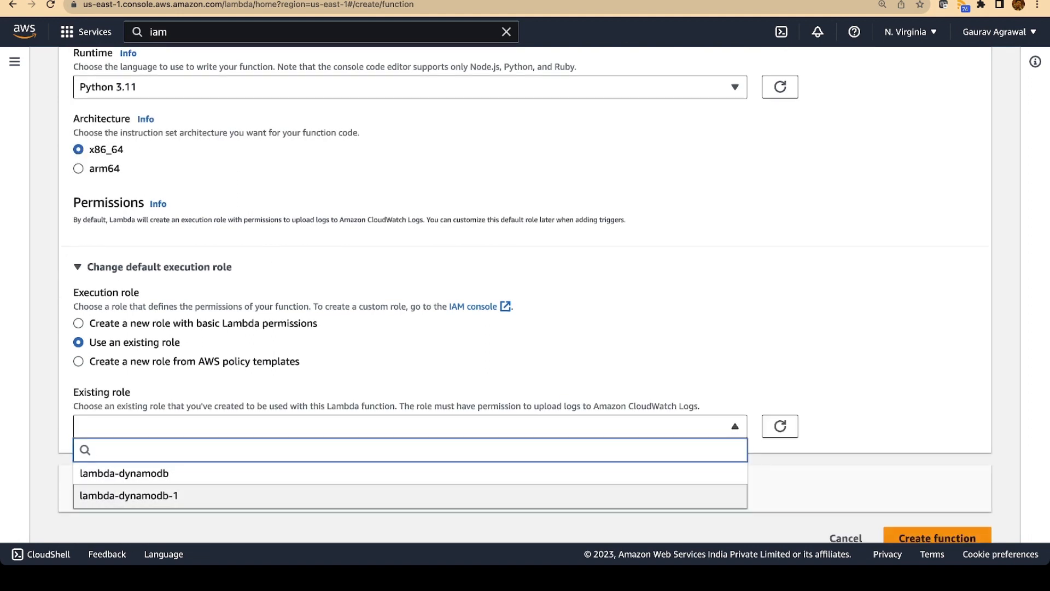
{"action": "left_click", "coordinate": [132, 495]}
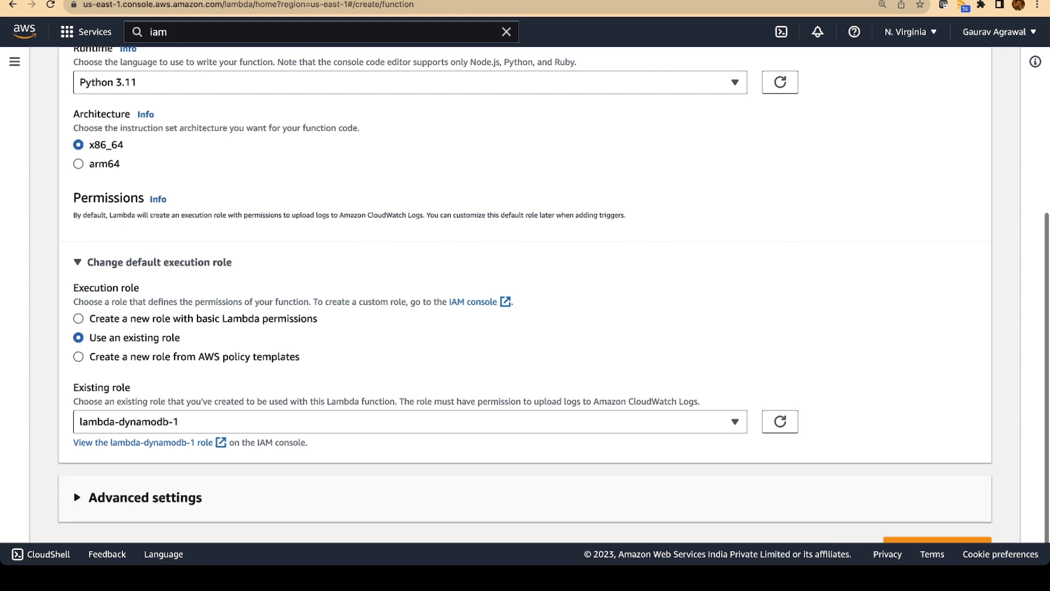
{"action": "scroll", "scroll_direction": "down", "scroll_amount": 3}
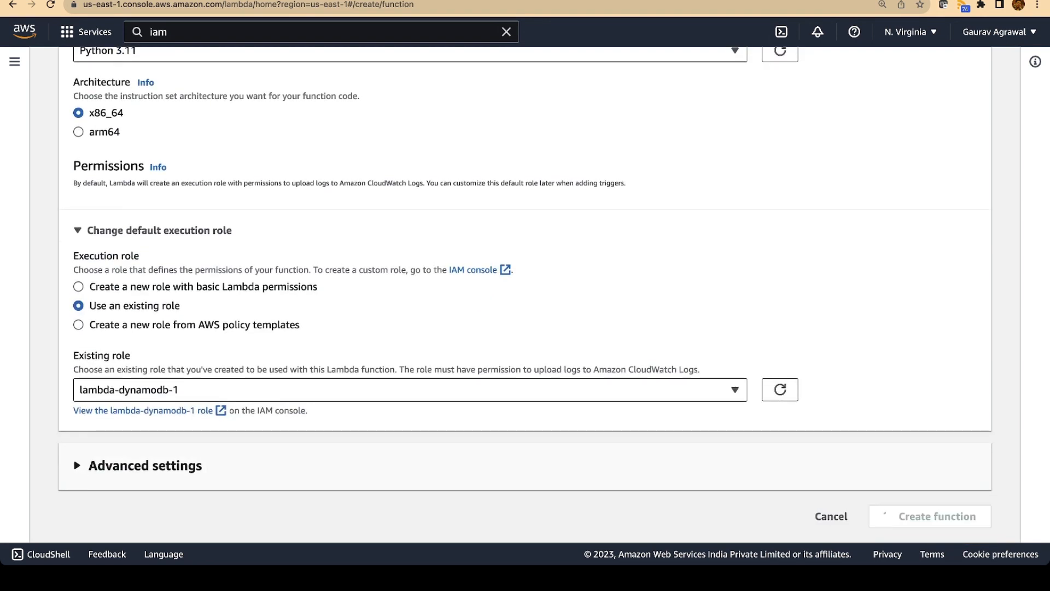
{"action": "left_click", "coordinate": [929, 516]}
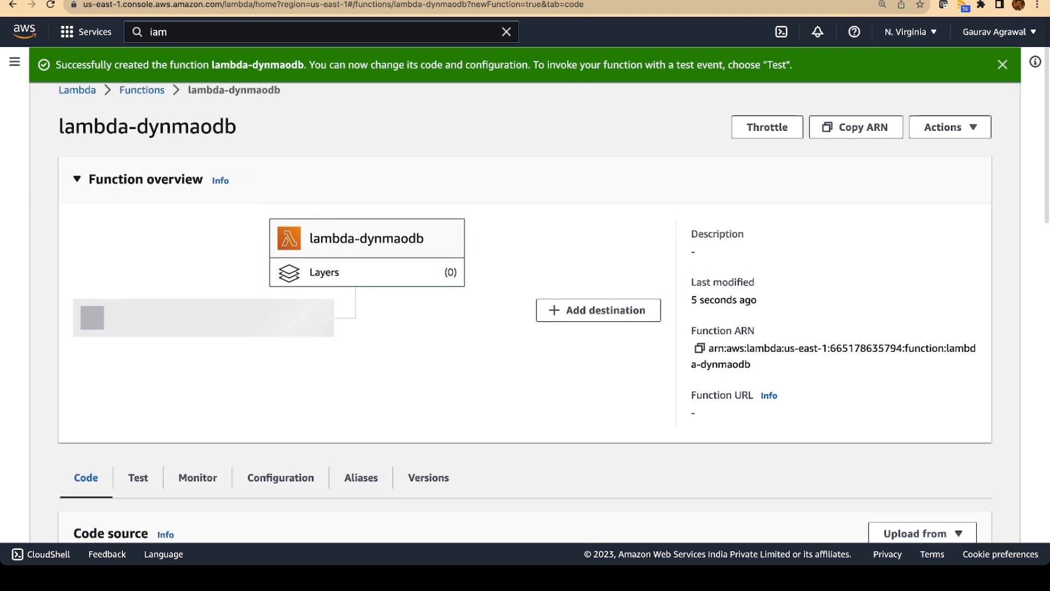
{"action": "scroll", "scroll_direction": "down", "scroll_amount": 3}
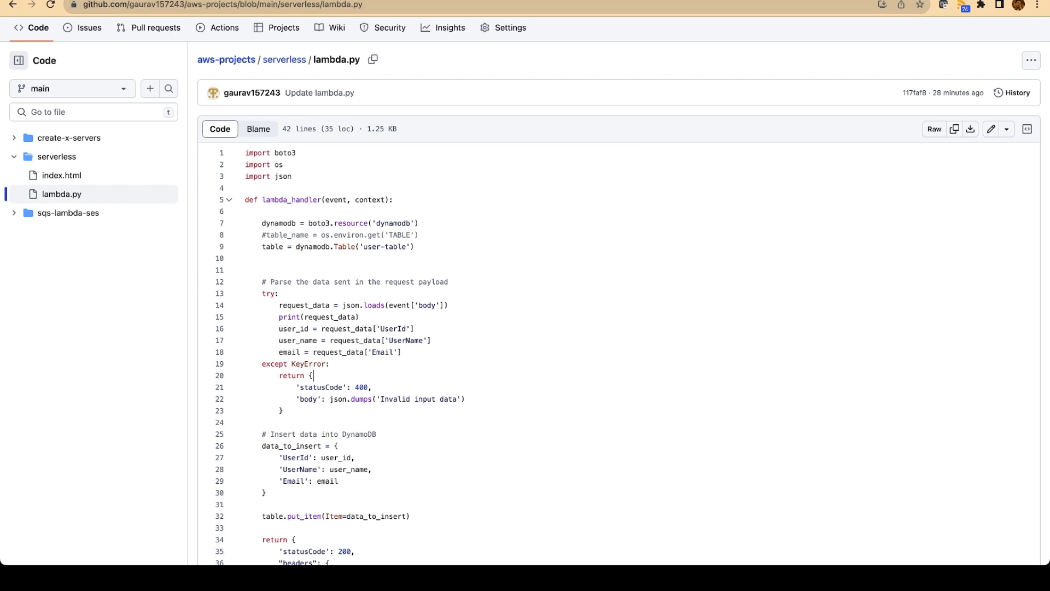
Scroll through serverless/lambda.py in the aws-projects repository to copy its handler code
{"action": "scroll", "scroll_direction": "down", "scroll_amount": 3}
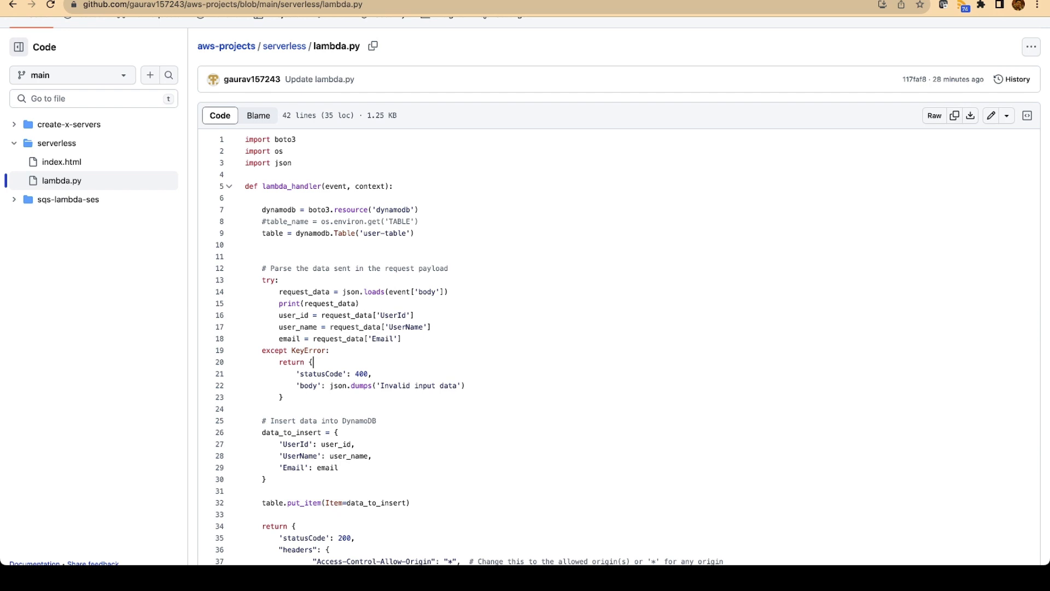
{"action": "mouse_move", "coordinate": [954, 115]}
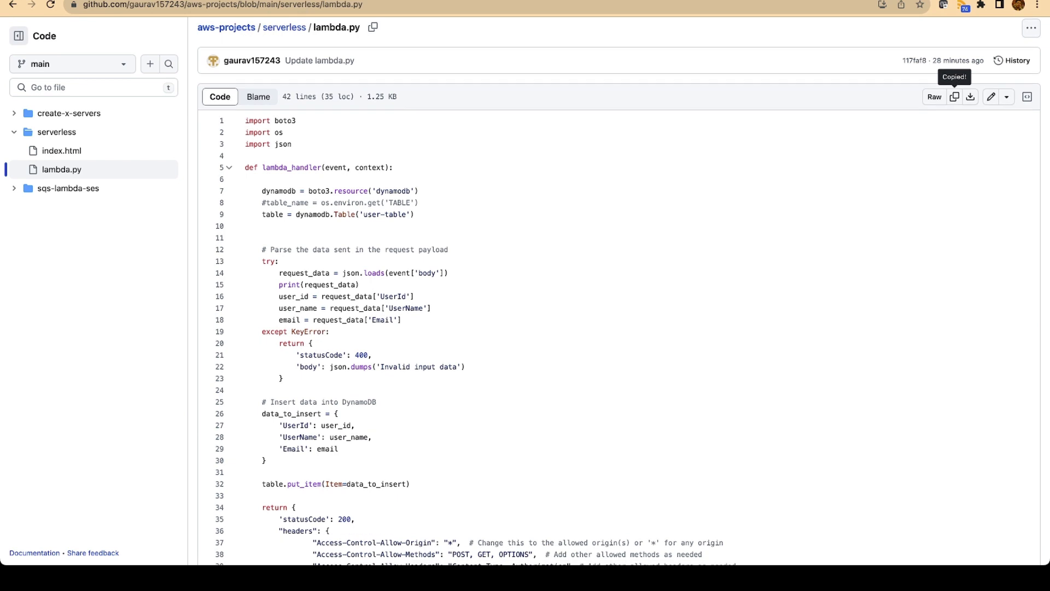
{"action": "scroll", "scroll_direction": "down", "scroll_amount": 3}
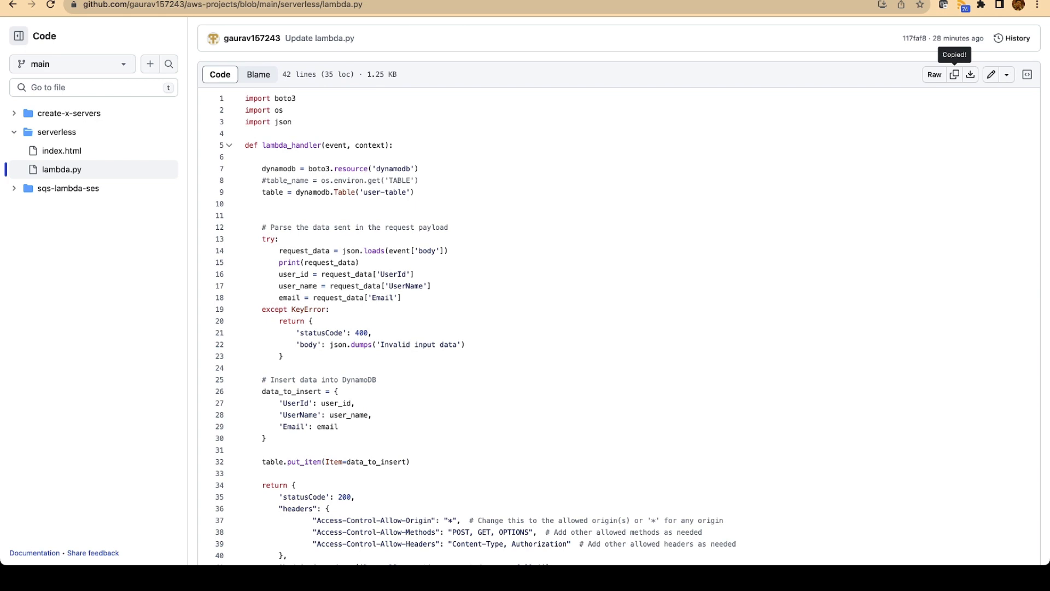
{"action": "scroll", "scroll_direction": "down", "scroll_amount": 3}
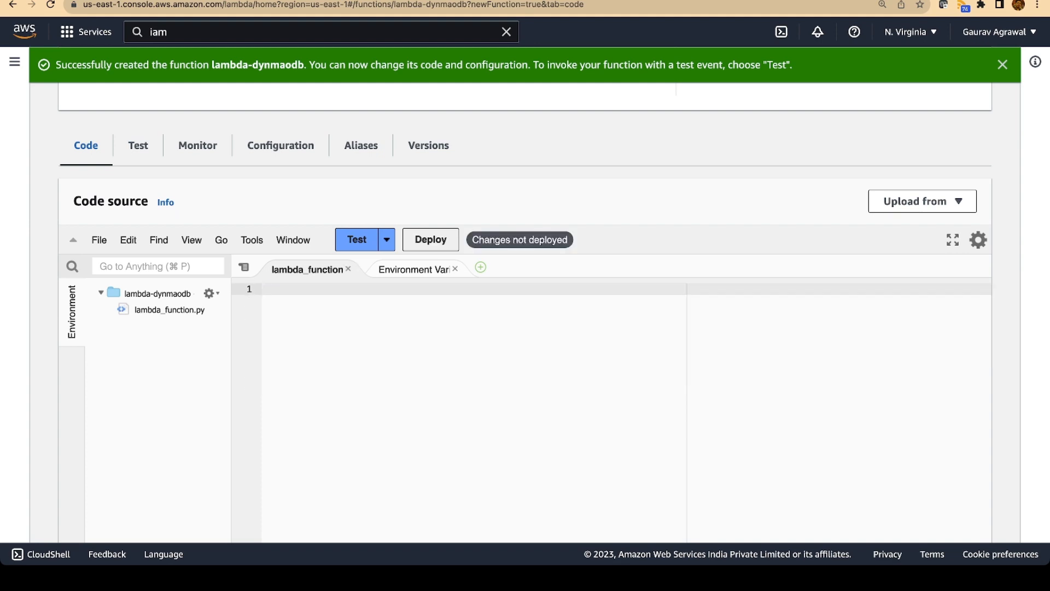
Deploy the pasted DynamoDB-insert code to lambda-dynmaodb and search the console for API Gateway
{"action": "scroll", "scroll_direction": "down", "scroll_amount": 3}
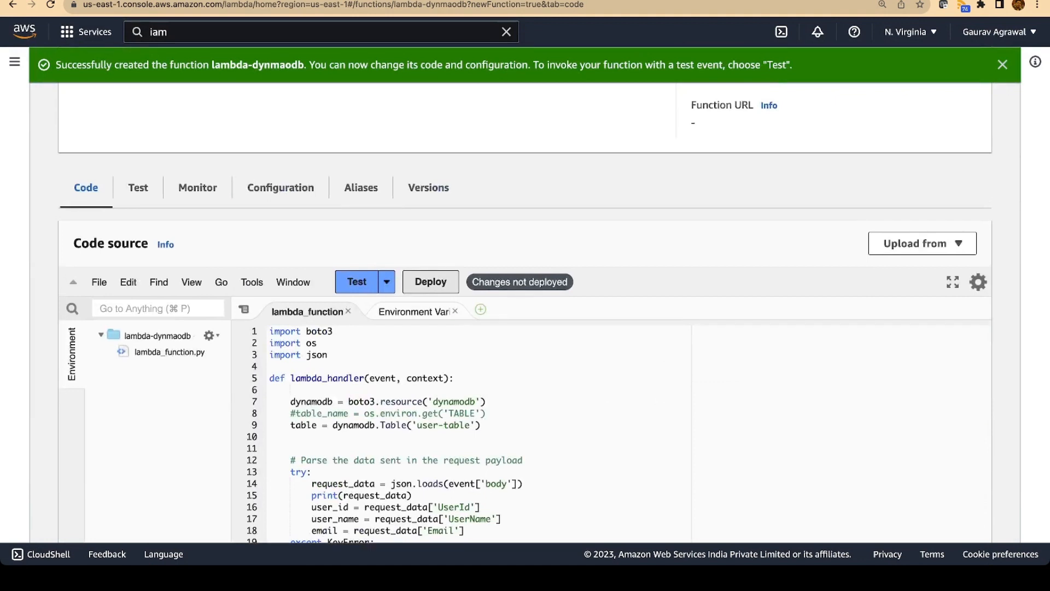
{"action": "left_click", "coordinate": [431, 282]}
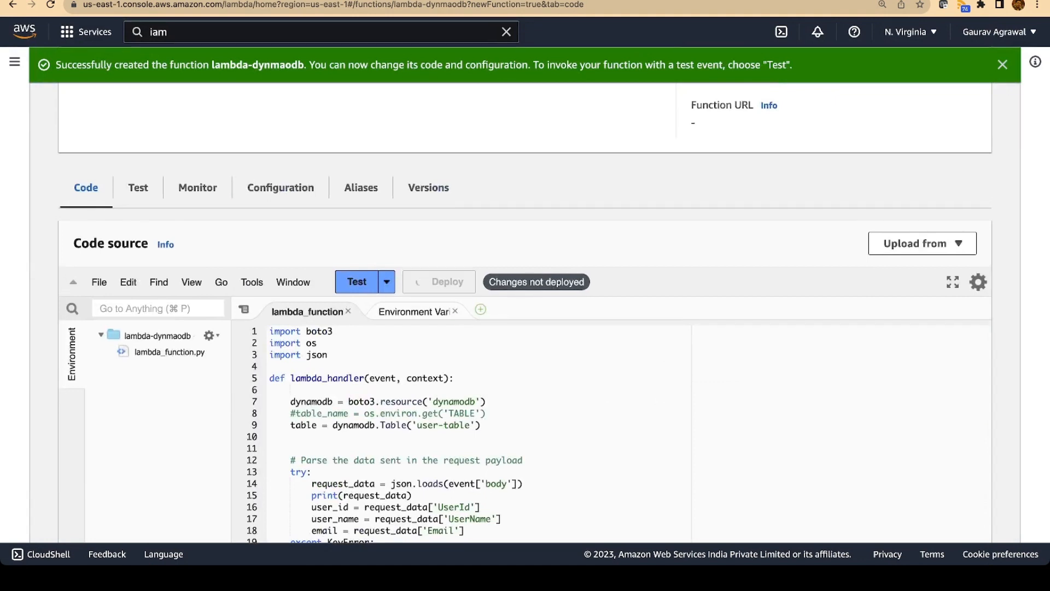
{"action": "left_click", "coordinate": [438, 282]}
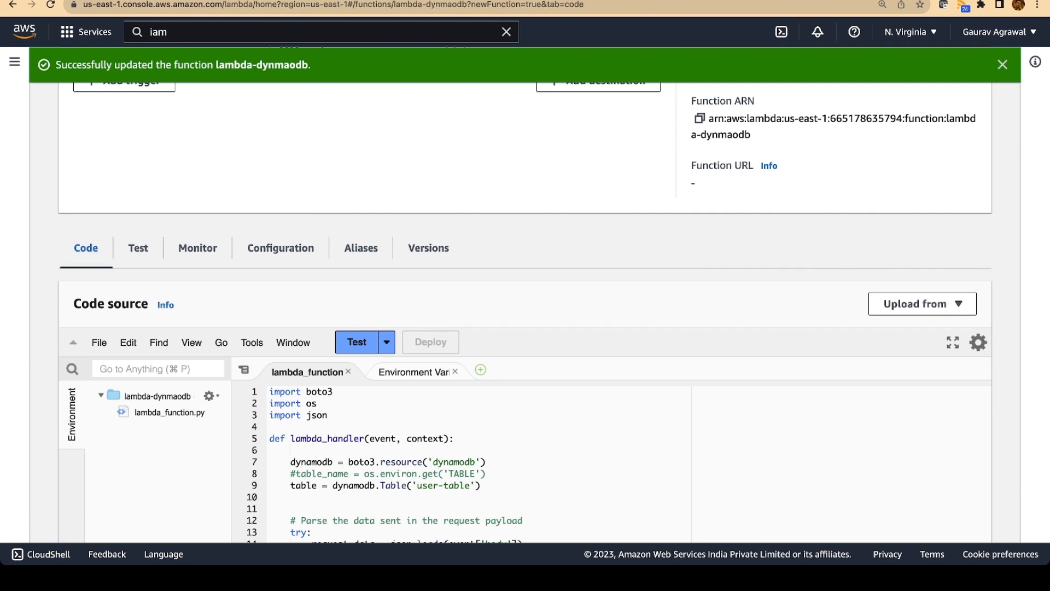
{"action": "type", "text": "api gateway"}
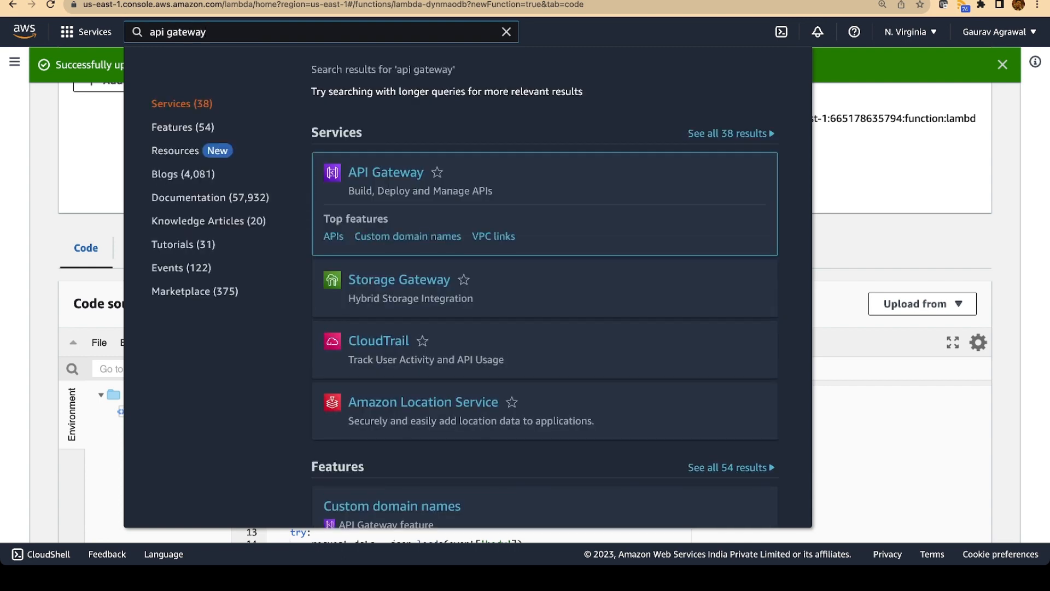
In API Gateway, build a new blank REST API named test-api
{"action": "left_click", "coordinate": [385, 172]}
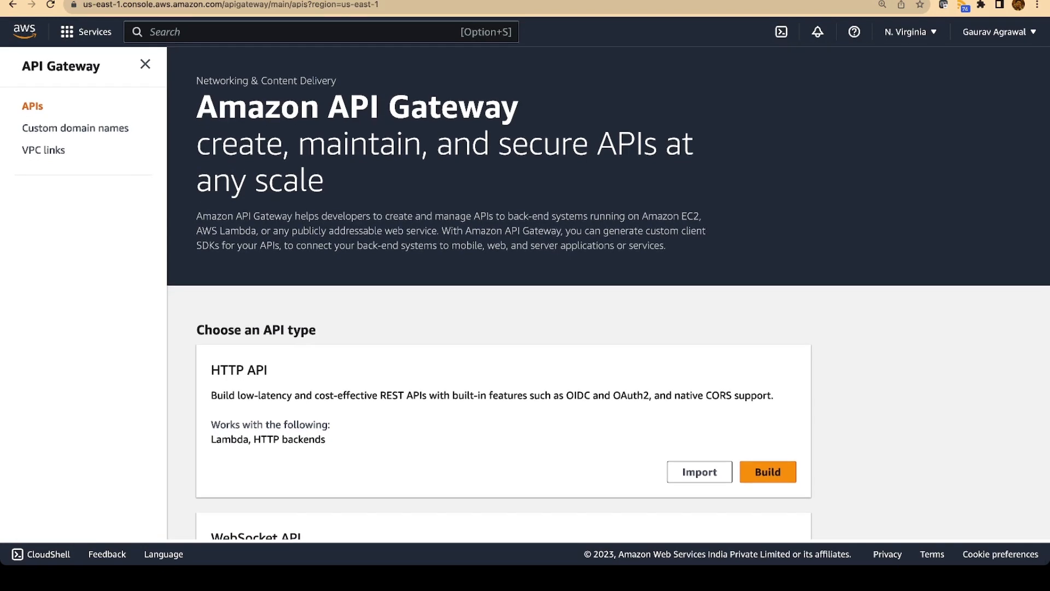
{"action": "scroll", "scroll_direction": "down", "scroll_amount": 3}
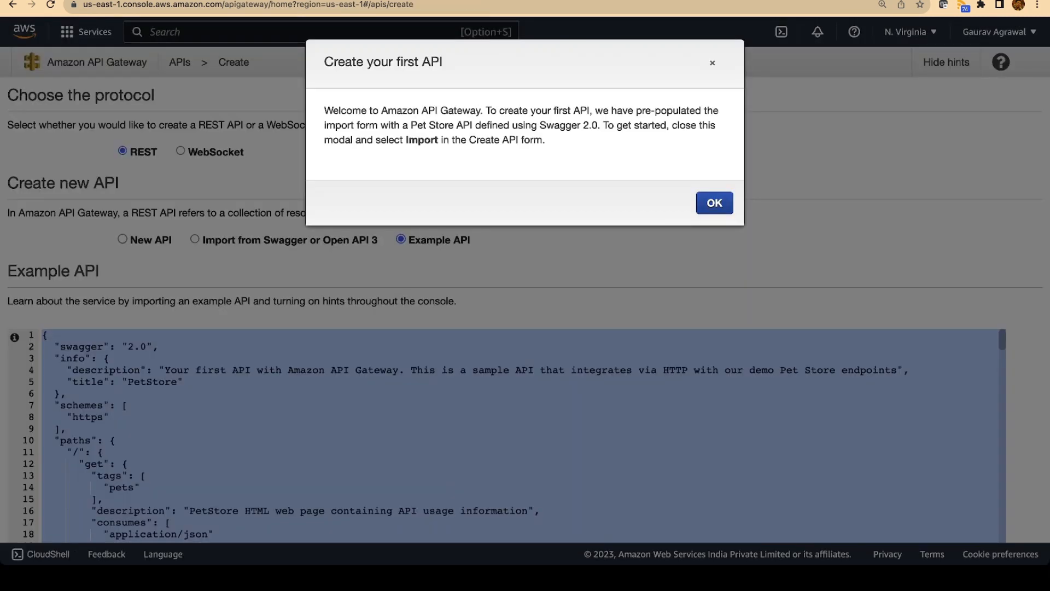
{"action": "left_click", "coordinate": [714, 203]}
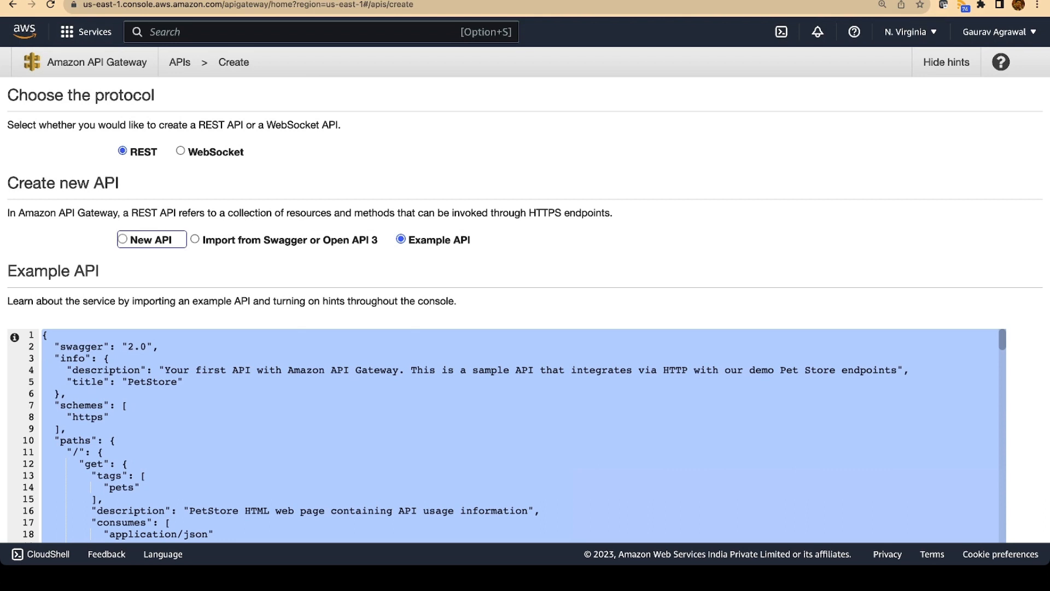
{"action": "left_click", "coordinate": [121, 239]}
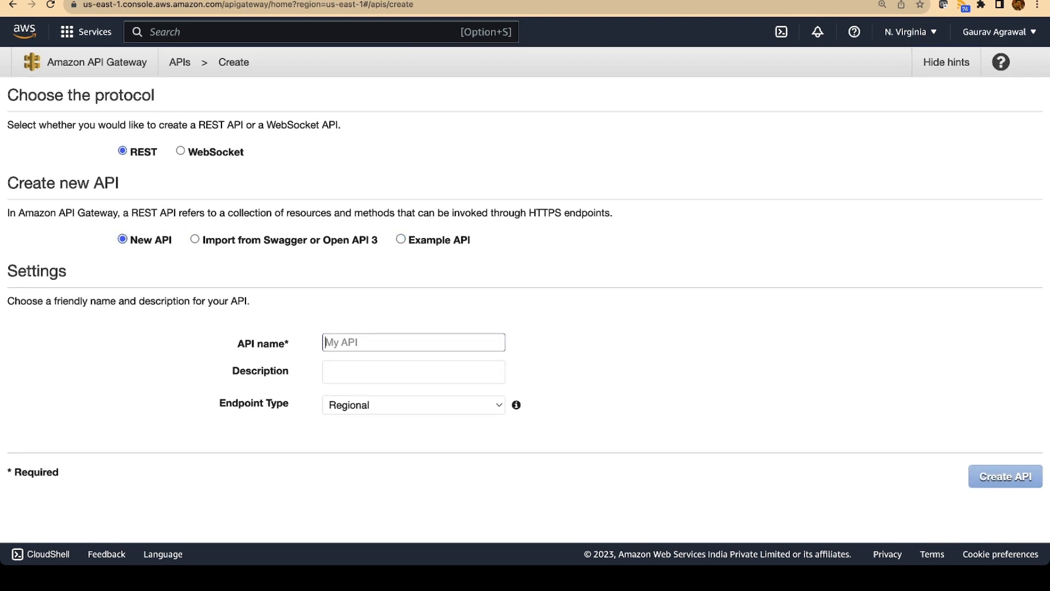
{"action": "type", "text": "test-api"}
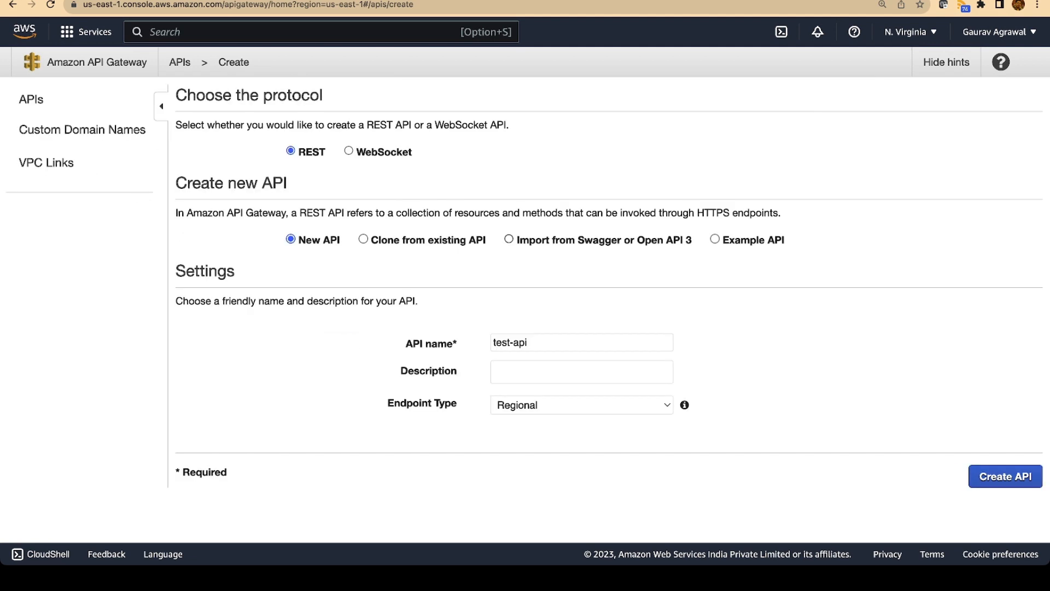
{"action": "left_click", "coordinate": [1004, 491]}
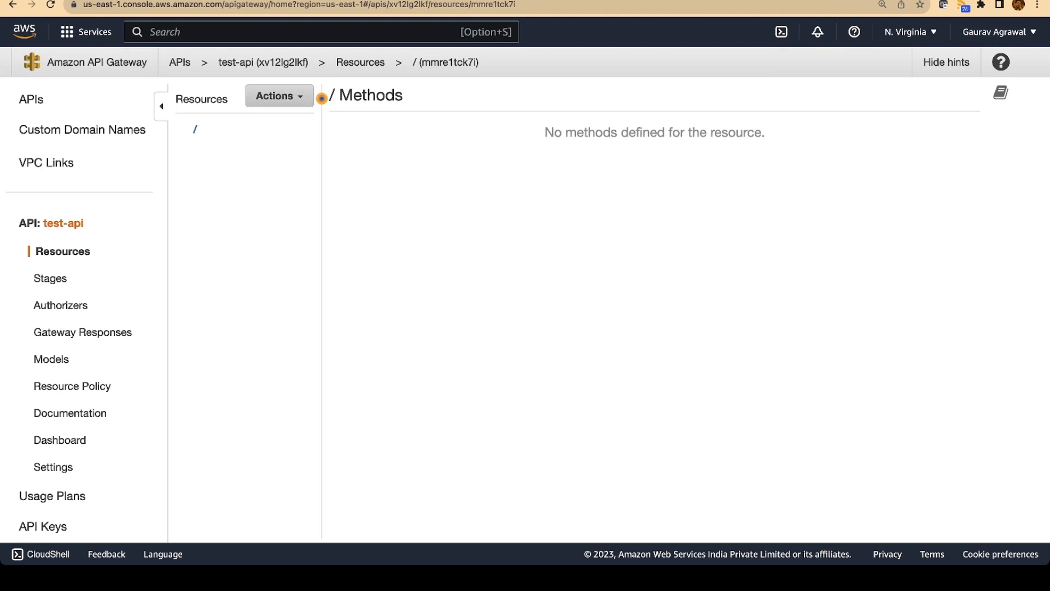
Create a new POST method on the root resource of test-api
{"action": "left_click", "coordinate": [278, 96]}
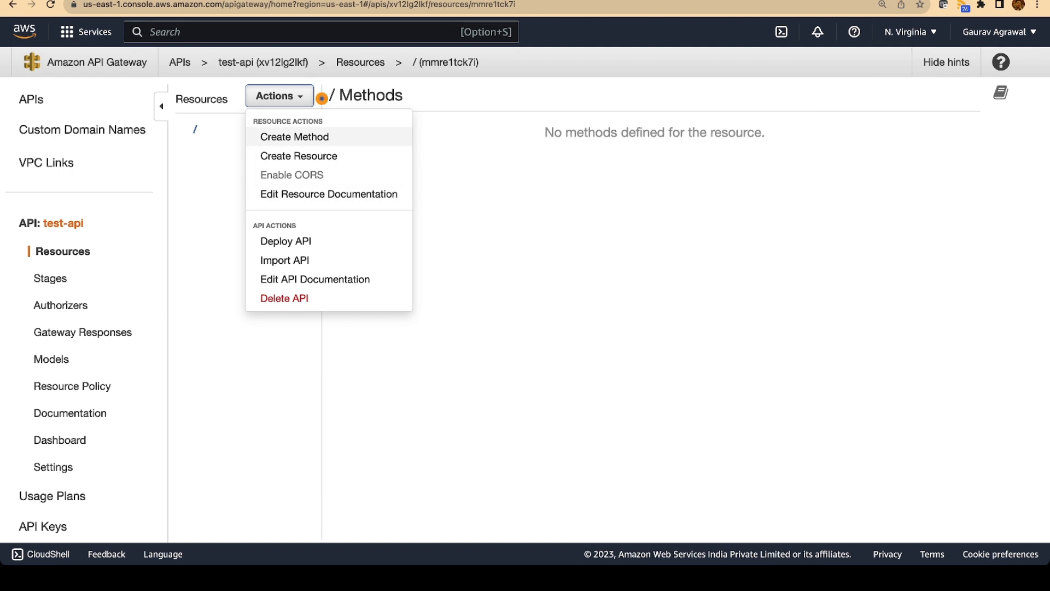
{"action": "left_click", "coordinate": [294, 136]}
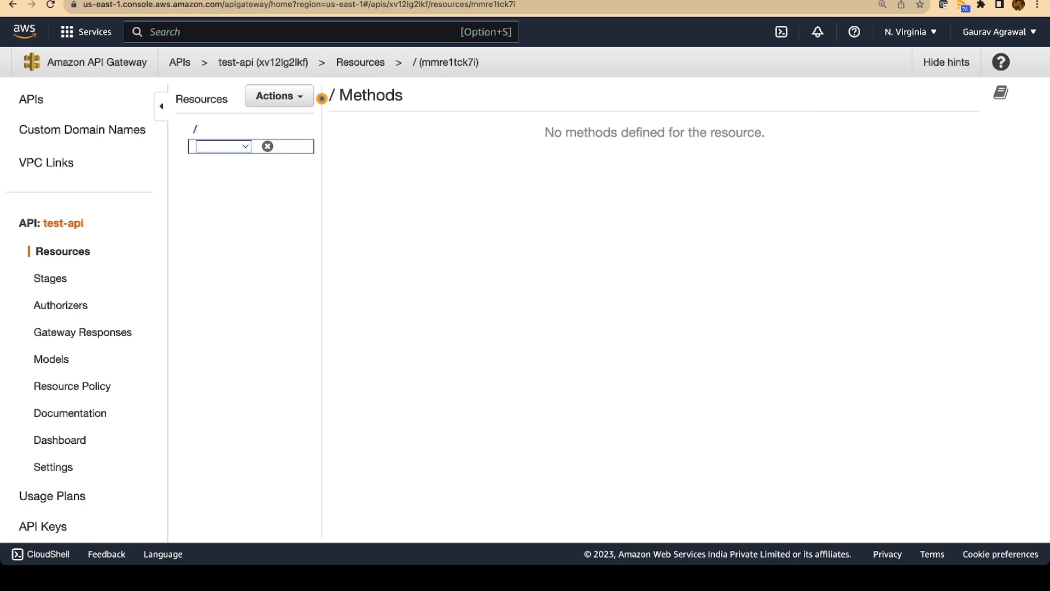
{"action": "left_click", "coordinate": [220, 146]}
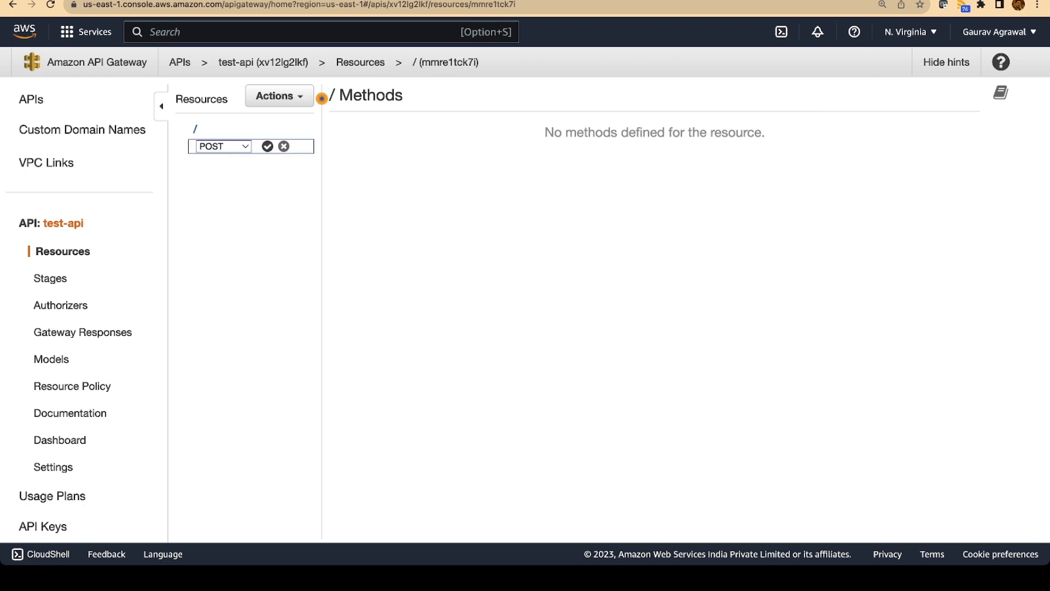
{"action": "left_click", "coordinate": [267, 146]}
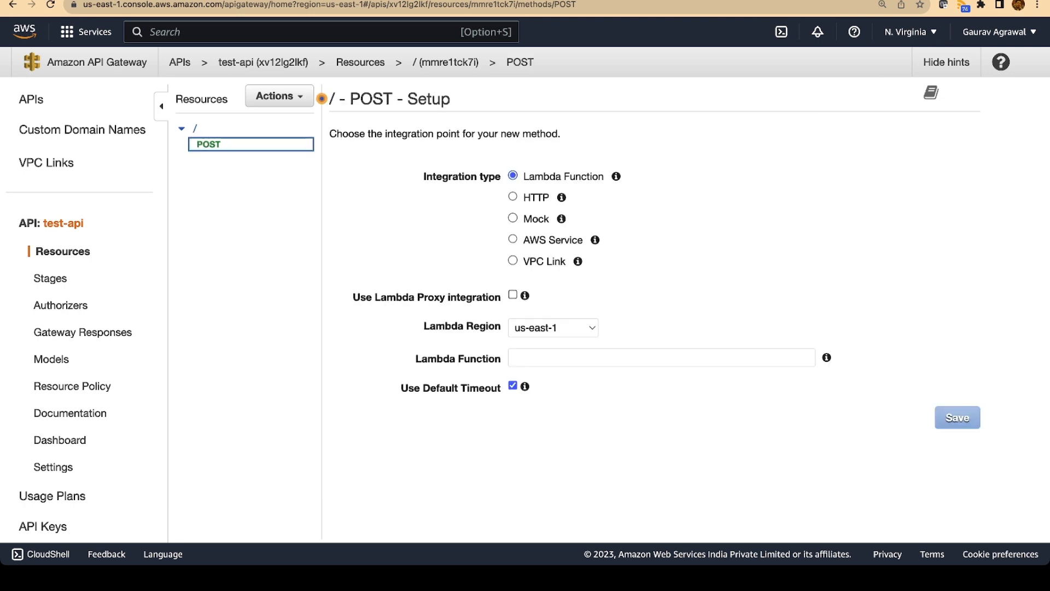
Wire the POST method to the lambda-dynmaodb function via Lambda proxy integration and save it
{"action": "left_click", "coordinate": [512, 296]}
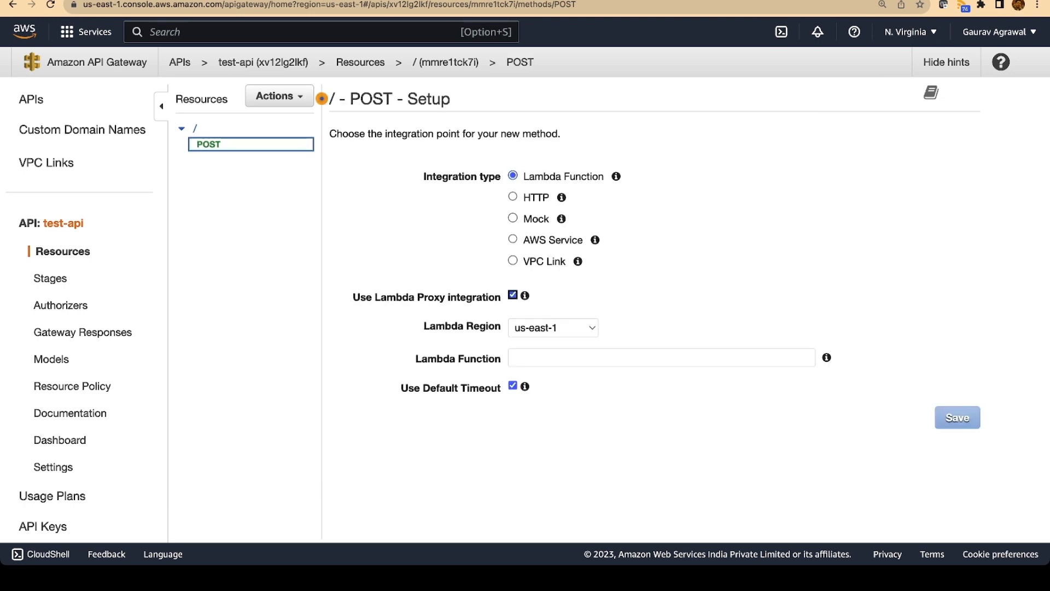
{"action": "left_click", "coordinate": [661, 357]}
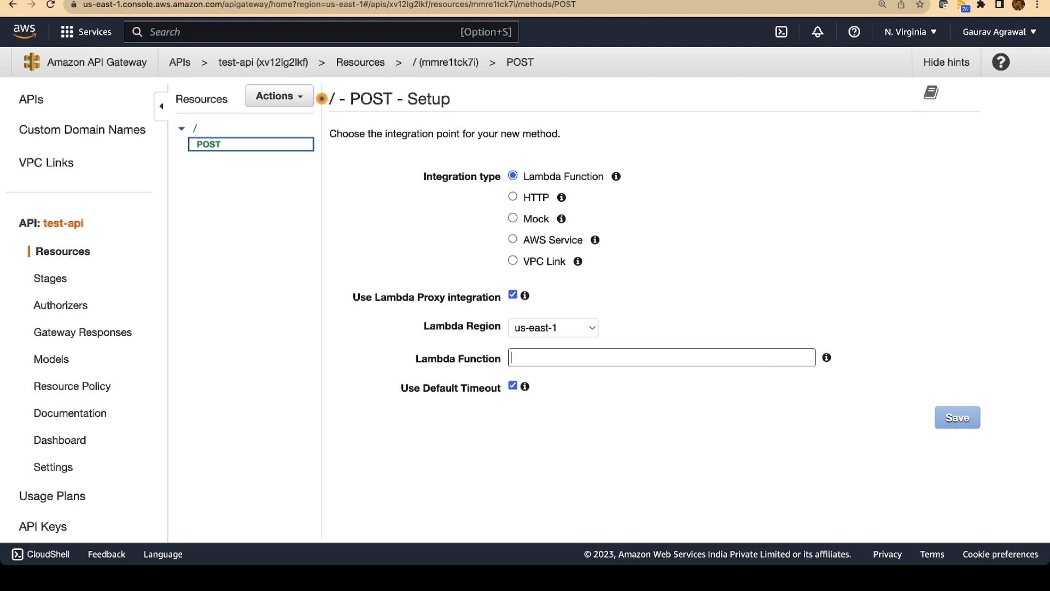
{"action": "left_click", "coordinate": [661, 357]}
{"action": "type", "text": "l"}
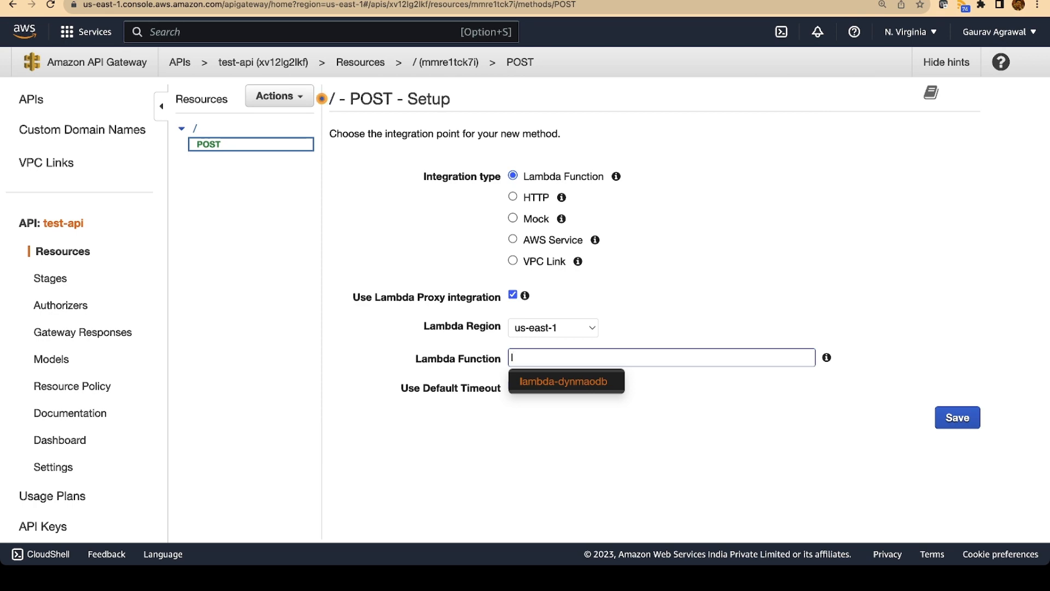
{"action": "left_click", "coordinate": [566, 381]}
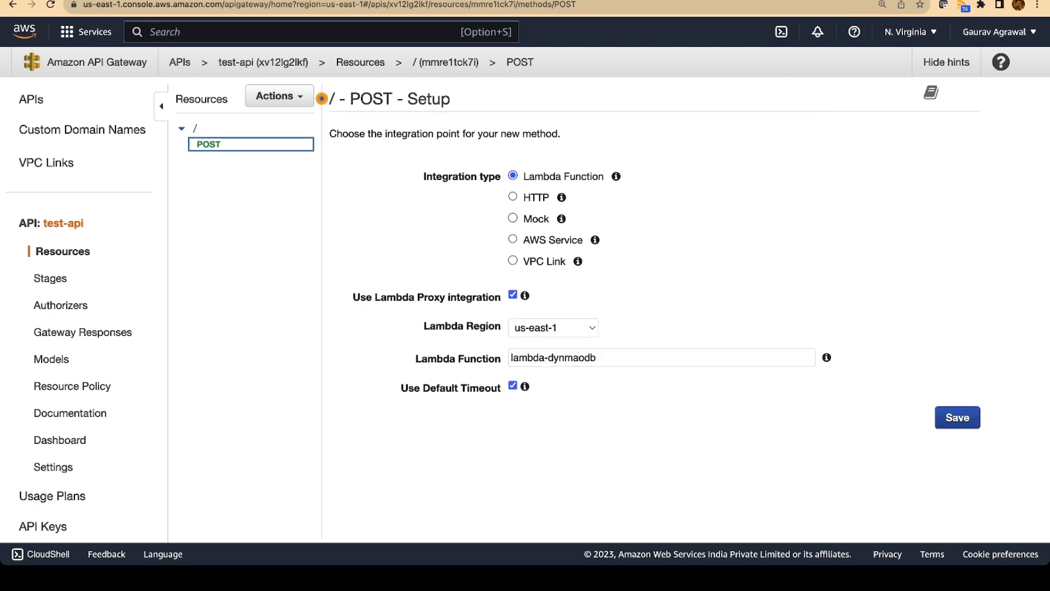
{"action": "left_click", "coordinate": [957, 417]}
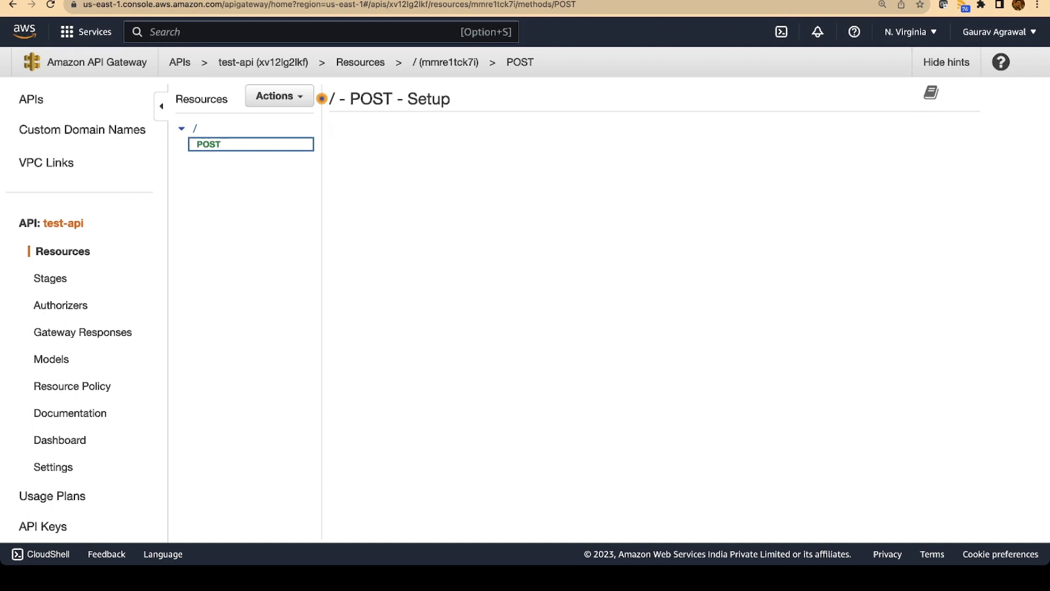
{"action": "left_click", "coordinate": [278, 95]}
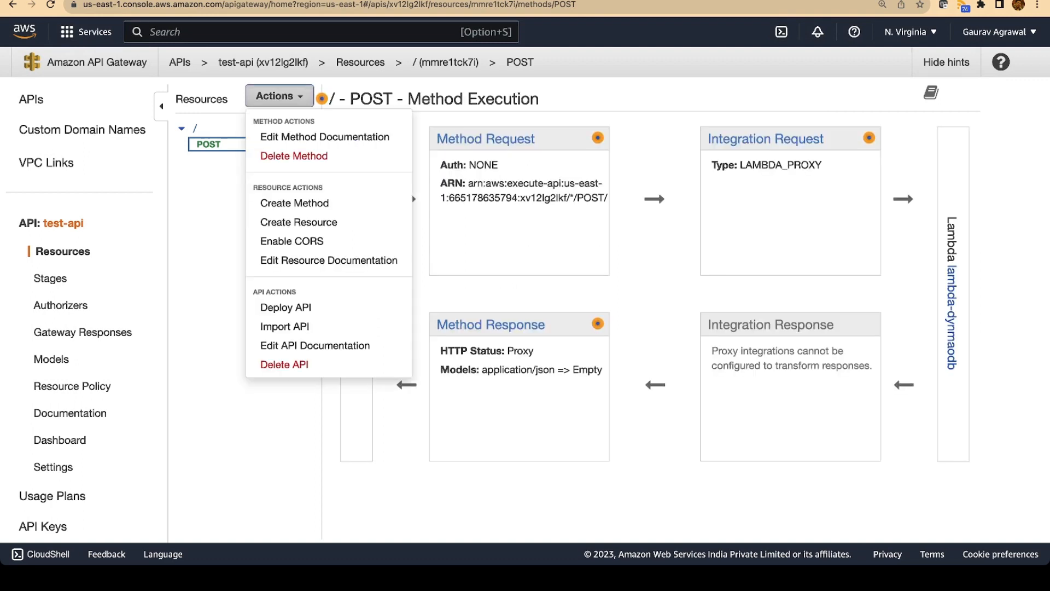
{"action": "mouse_move", "coordinate": [291, 241]}
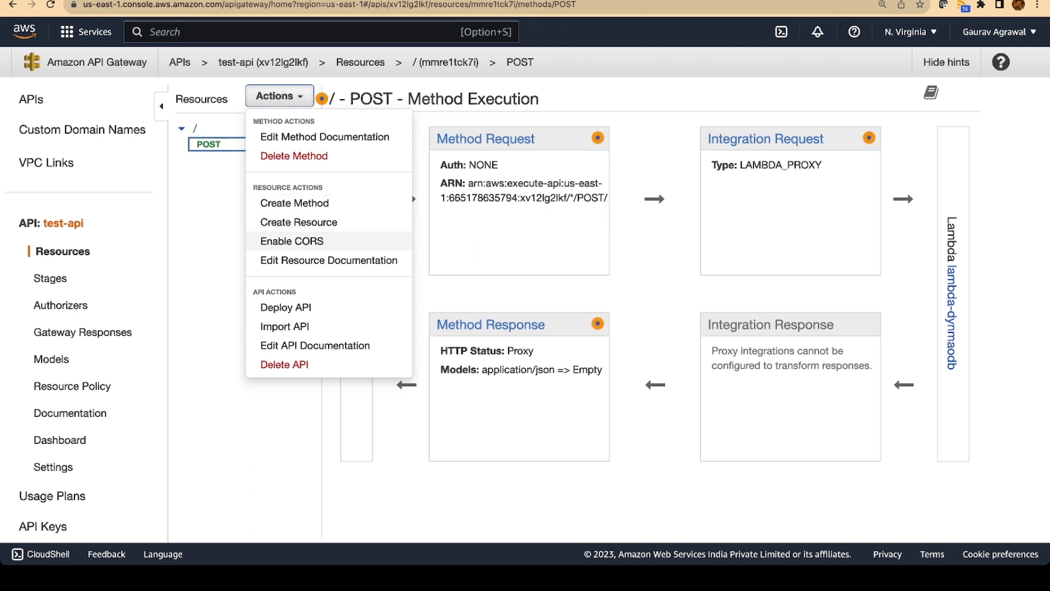
Enable CORS on the root resource, replacing existing CORS headers, adding an OPTIONS method beside POST
{"action": "left_click", "coordinate": [291, 241]}
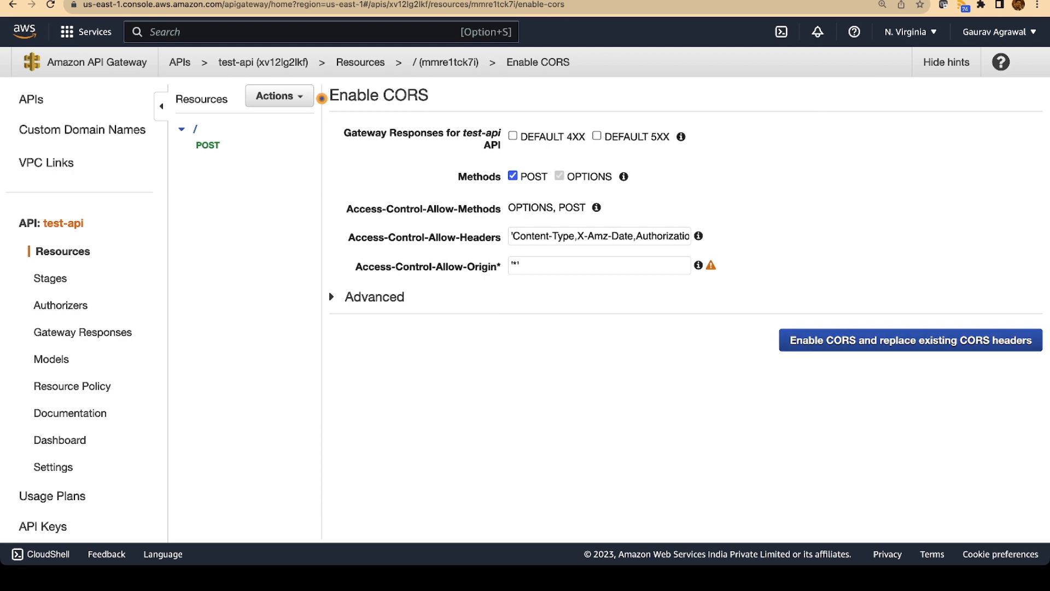
{"action": "left_click", "coordinate": [906, 341]}
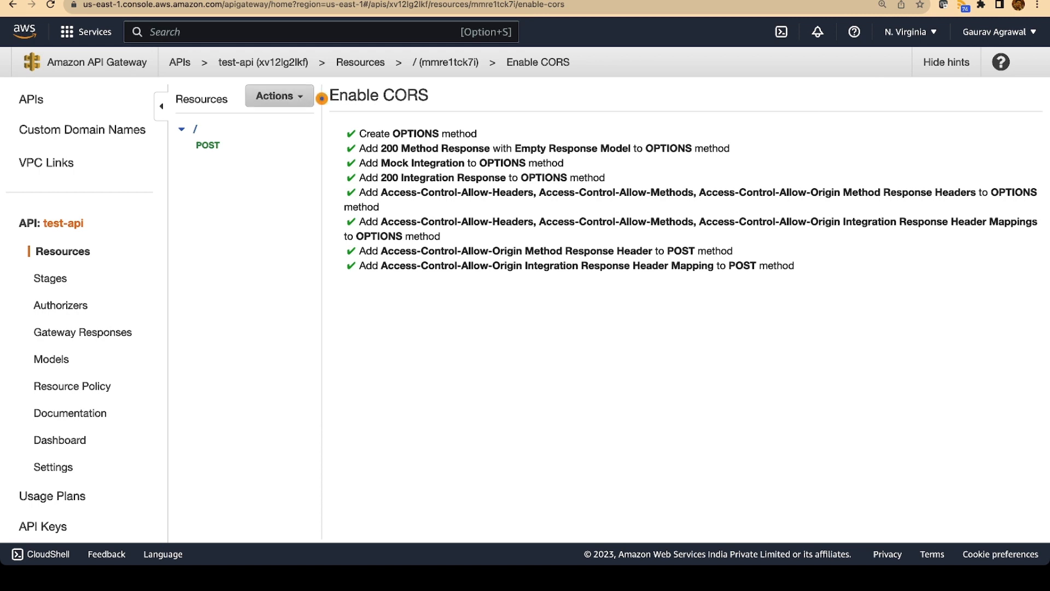
{"action": "left_click", "coordinate": [279, 96]}
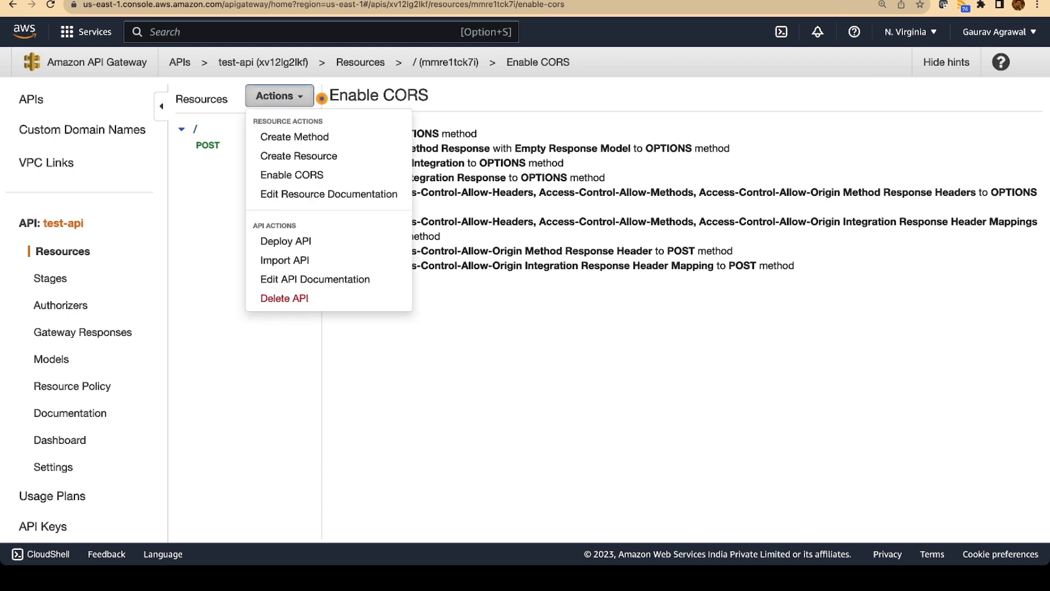
{"action": "left_click", "coordinate": [207, 144]}
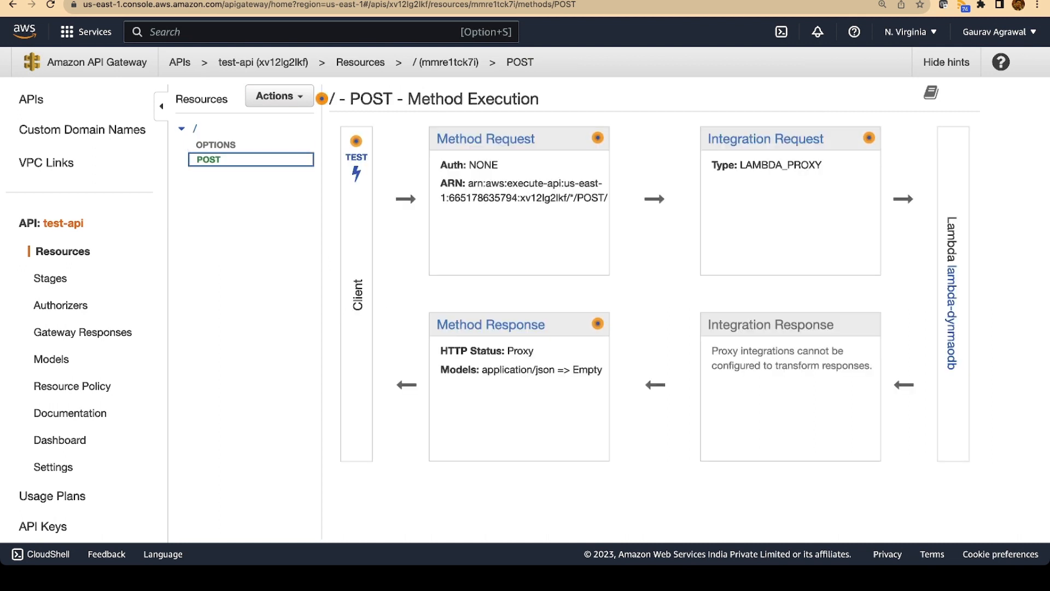
{"action": "left_click", "coordinate": [278, 96]}
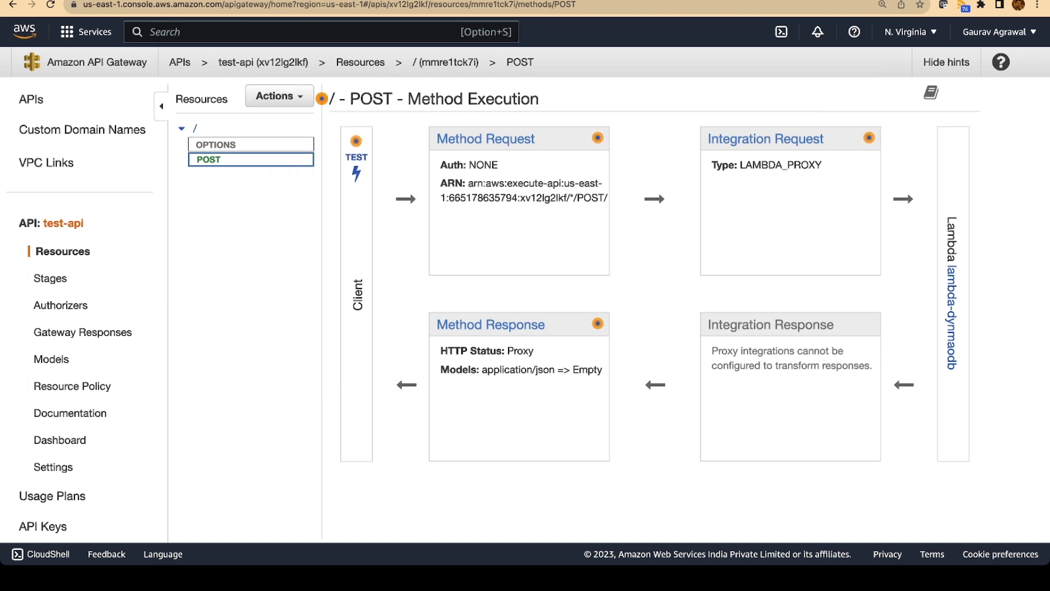
Deploy test-api to a new stage named dev
{"action": "left_click", "coordinate": [279, 96]}
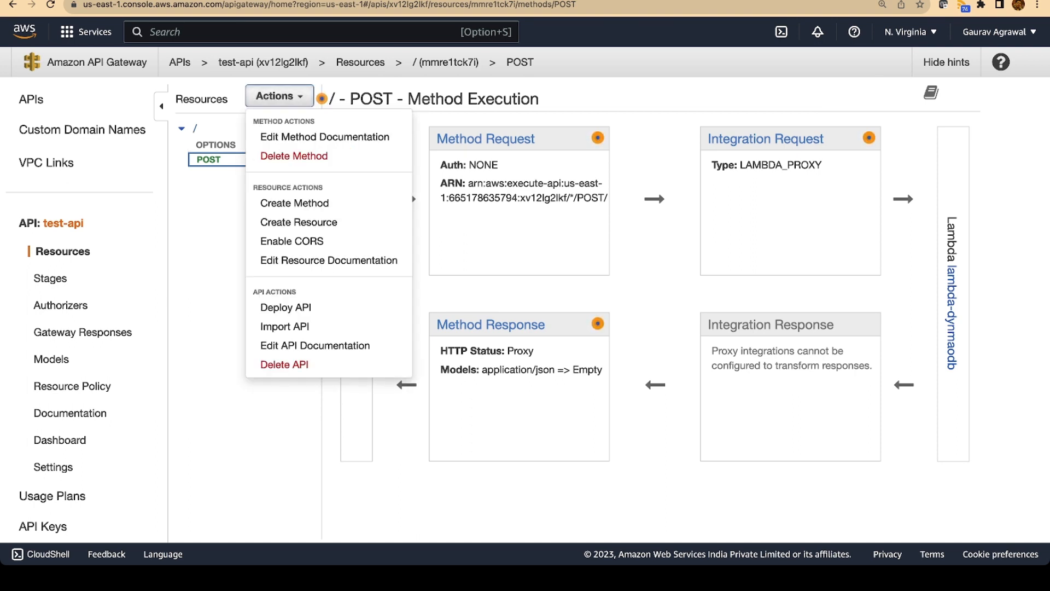
{"action": "left_click", "coordinate": [286, 307]}
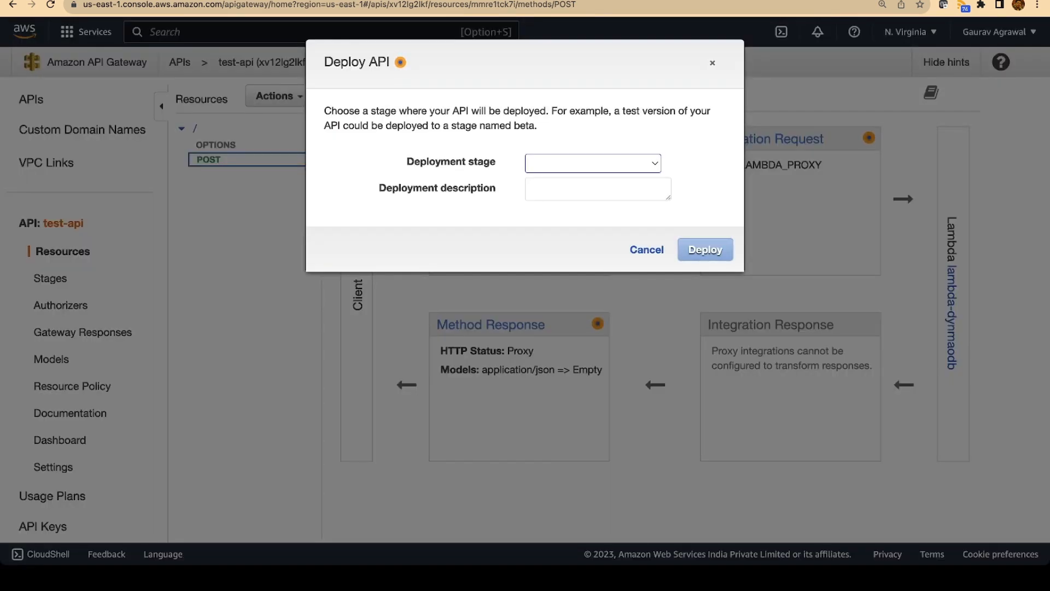
{"action": "type", "text": "dev"}
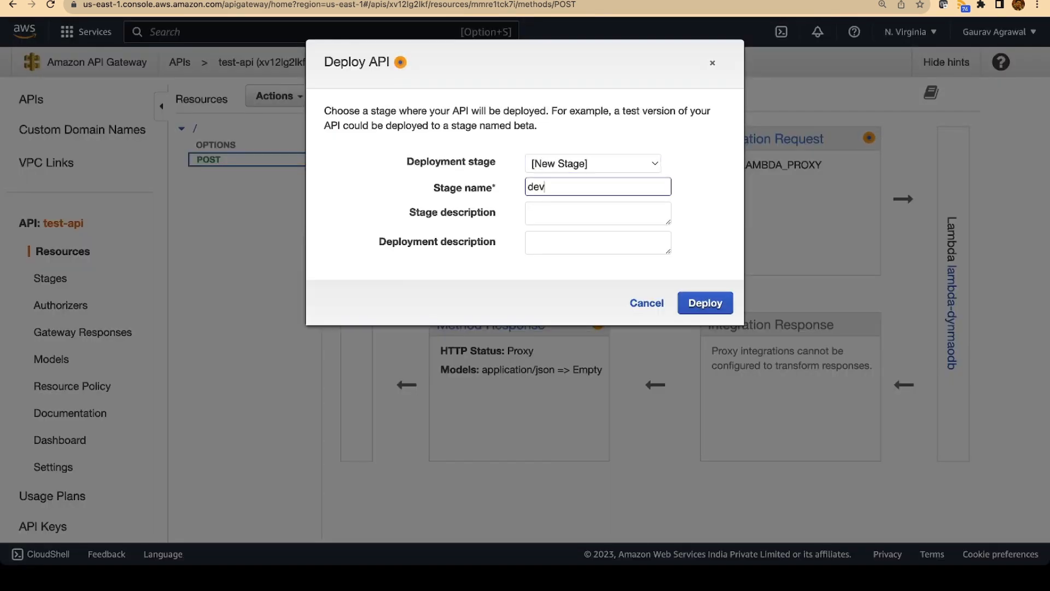
{"action": "left_click", "coordinate": [704, 302]}
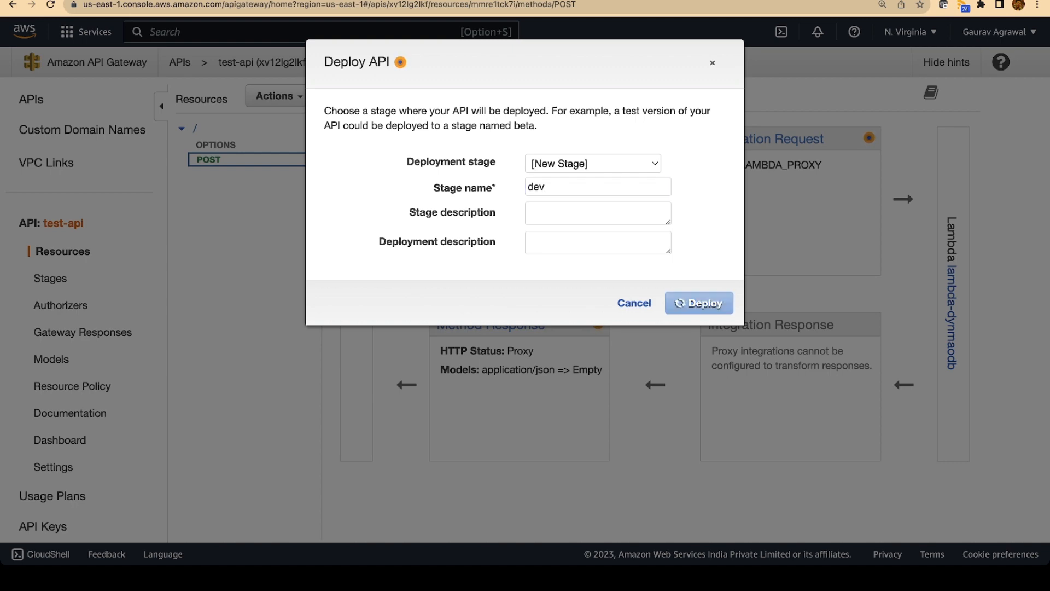
{"action": "left_click", "coordinate": [699, 302]}
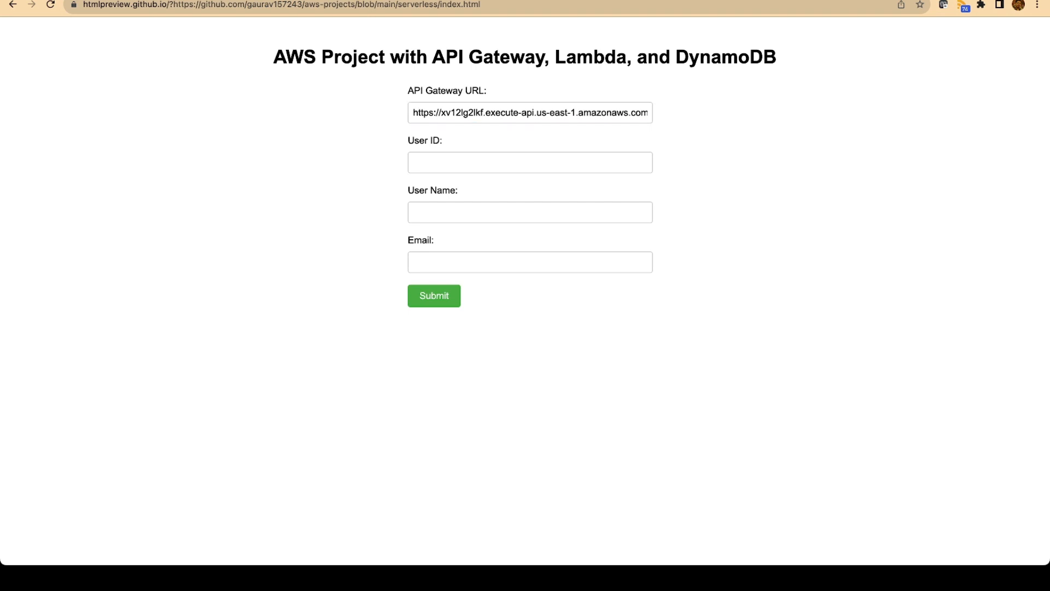
Enter user ID 1, user name test user and an email into the HTML form
{"action": "type", "text": "1"}
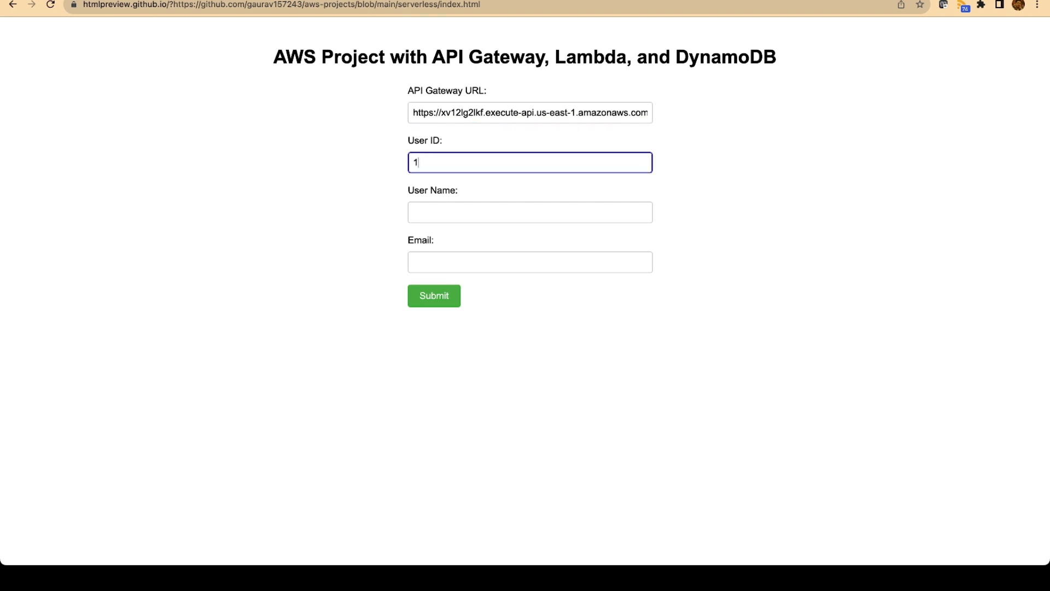
{"action": "type", "text": "teset"}
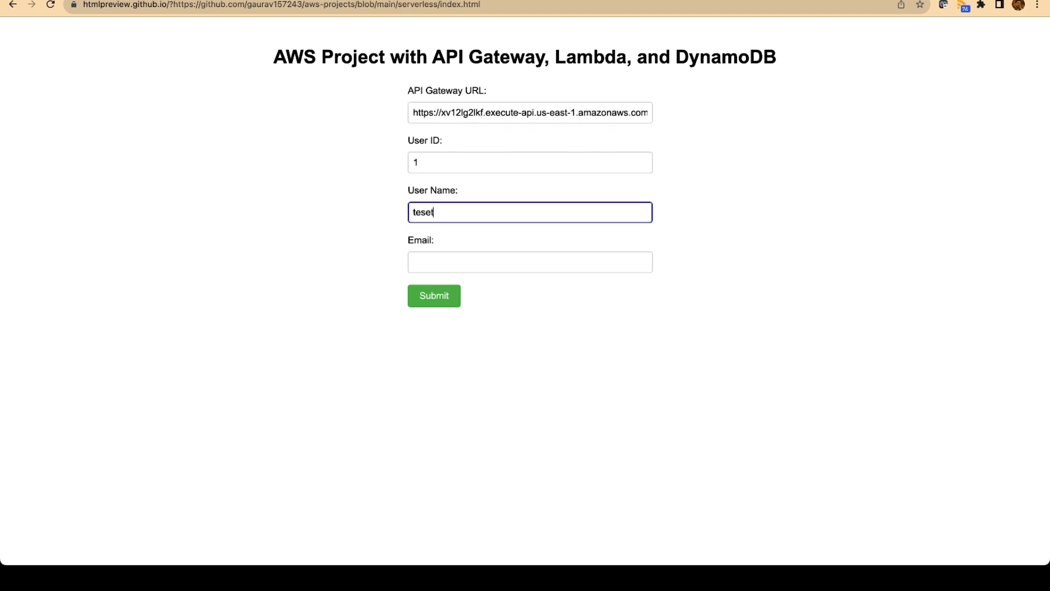
{"action": "type", "text": "test user"}
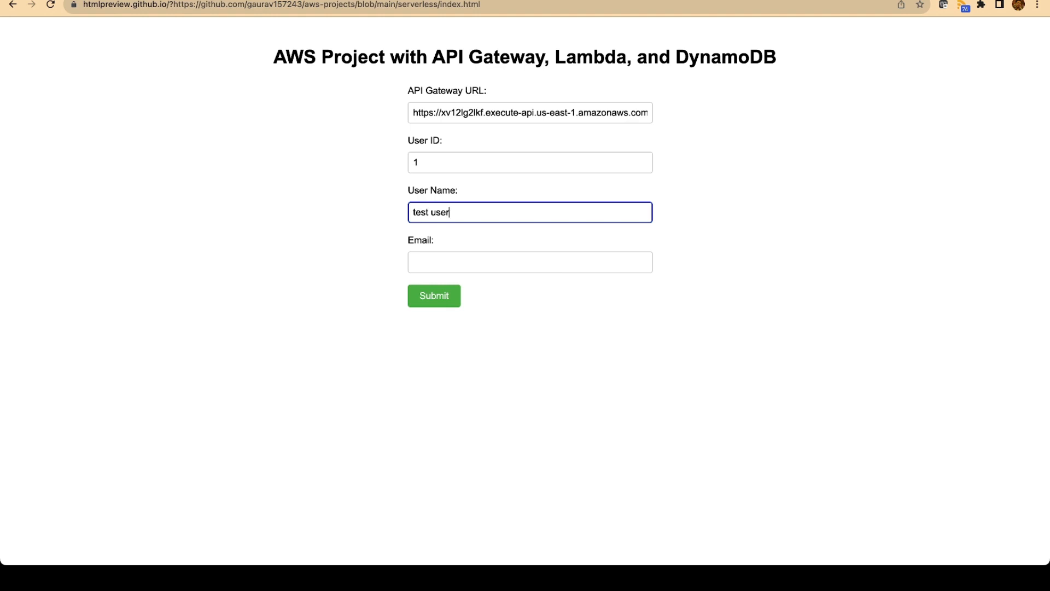
{"action": "type", "text": "ga"}
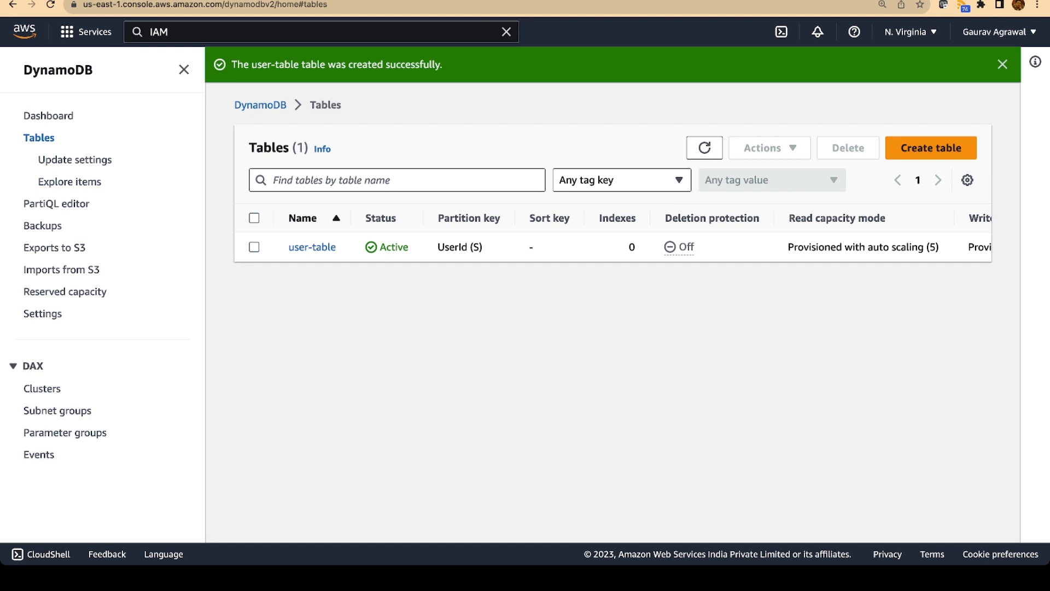
Explore the stored items of the DynamoDB user-table
{"action": "left_click", "coordinate": [312, 247]}
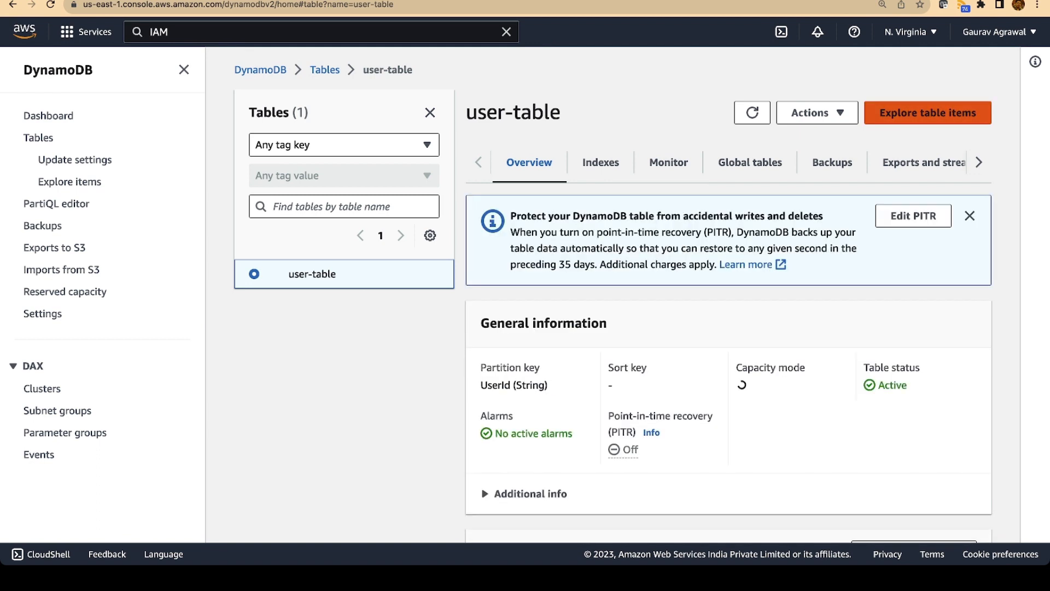
{"action": "left_click", "coordinate": [928, 112]}
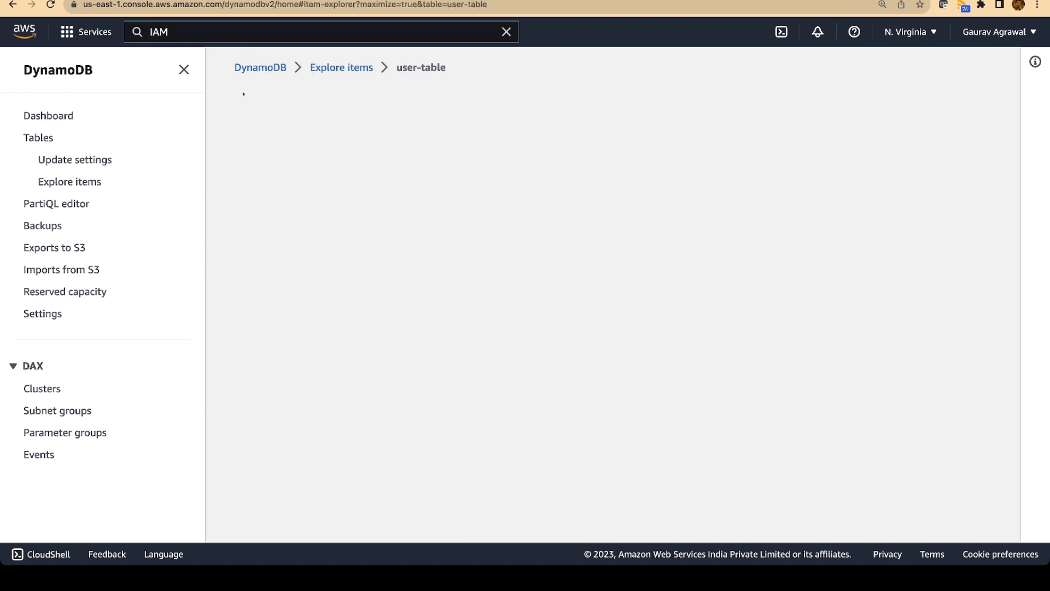